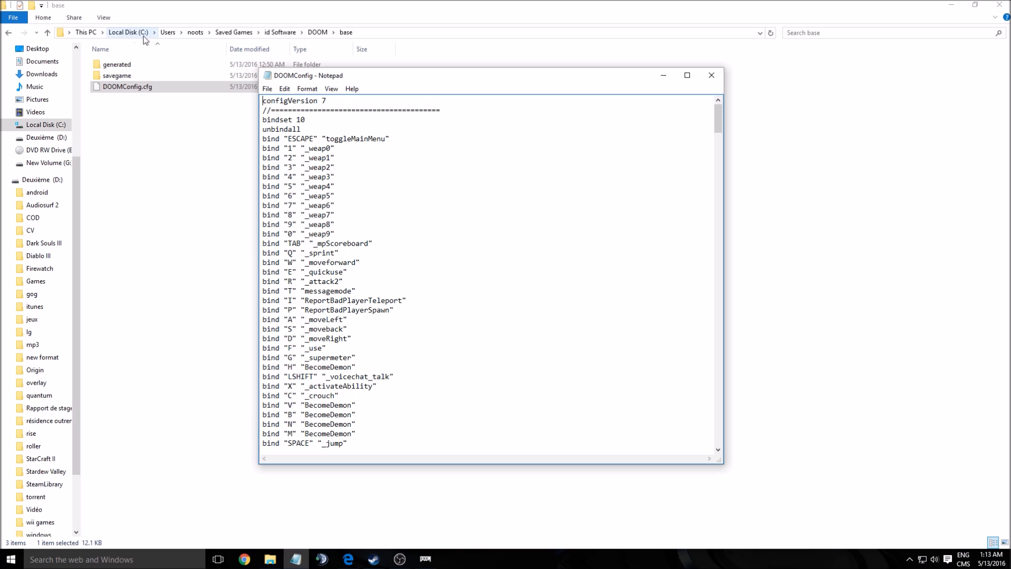
mouse_move(195, 33)
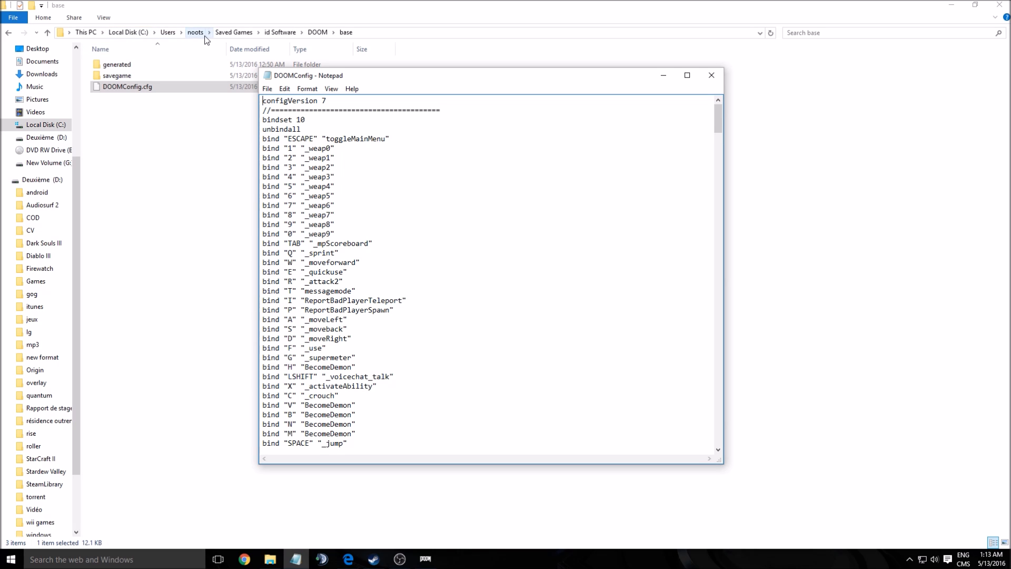
mouse_move(245, 37)
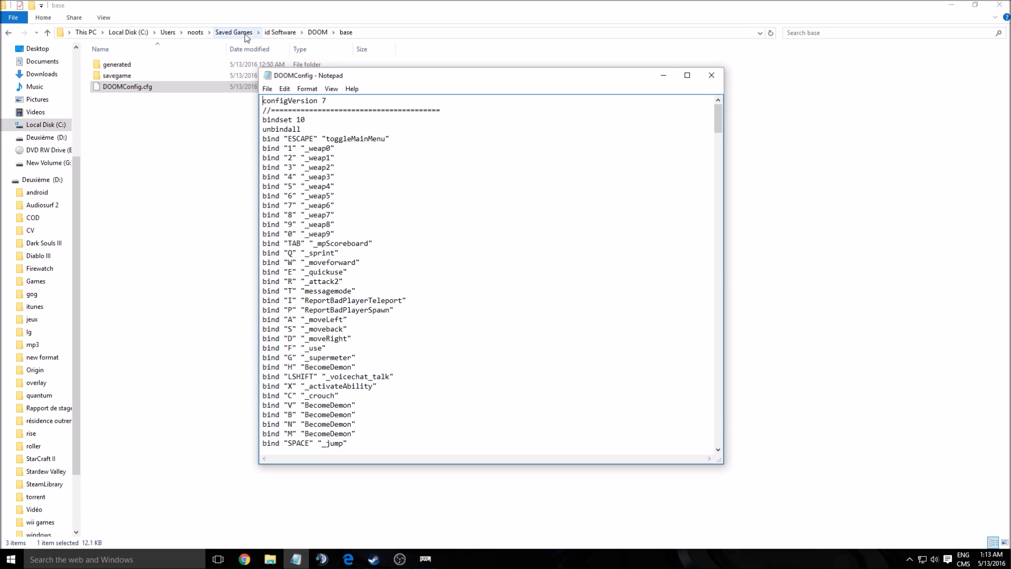
mouse_move(347, 32)
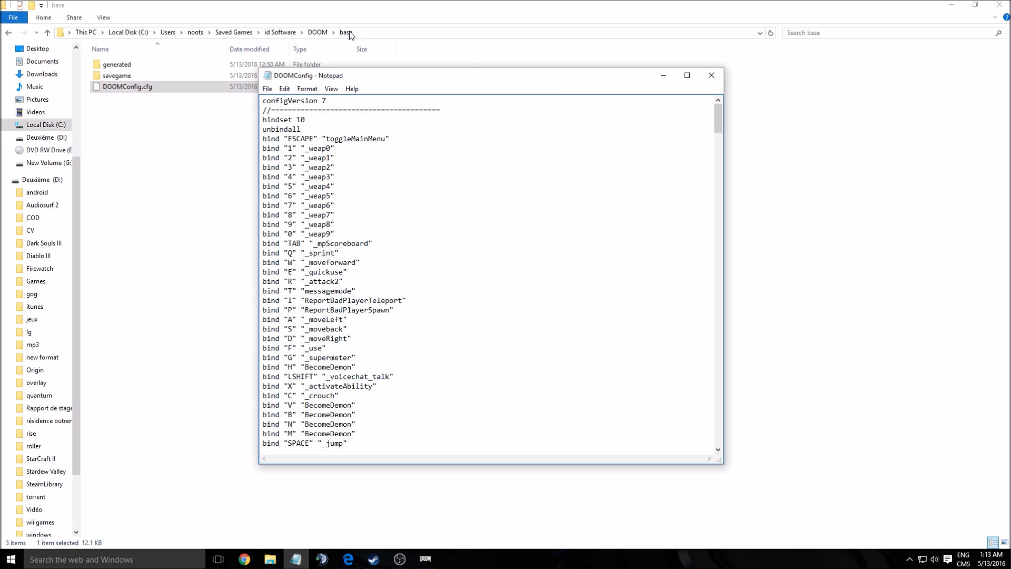
mouse_move(687, 75)
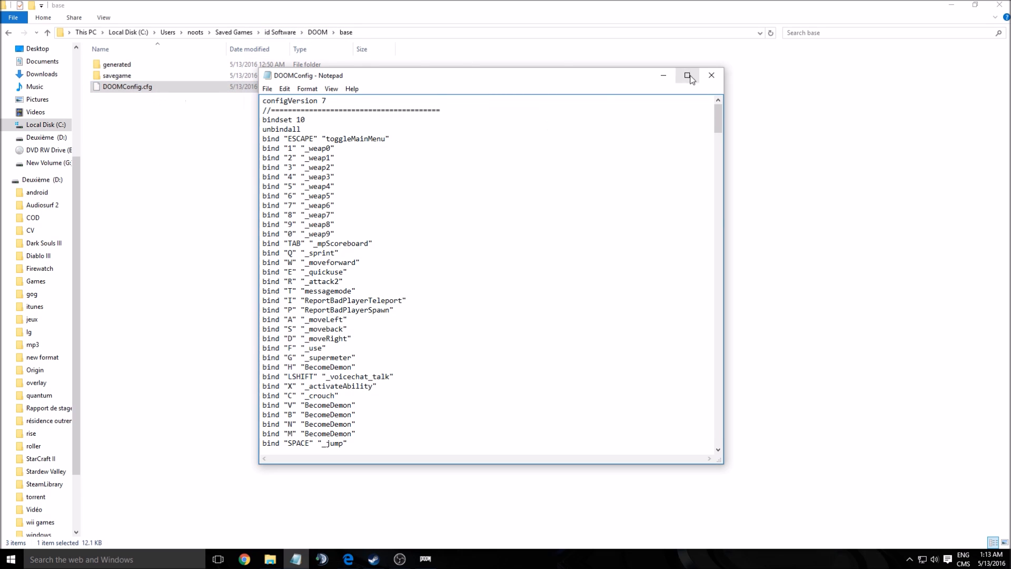
Step: Maximize DOOMConfig.cfg, scroll down to its display settings, then close Notepad
click(689, 75)
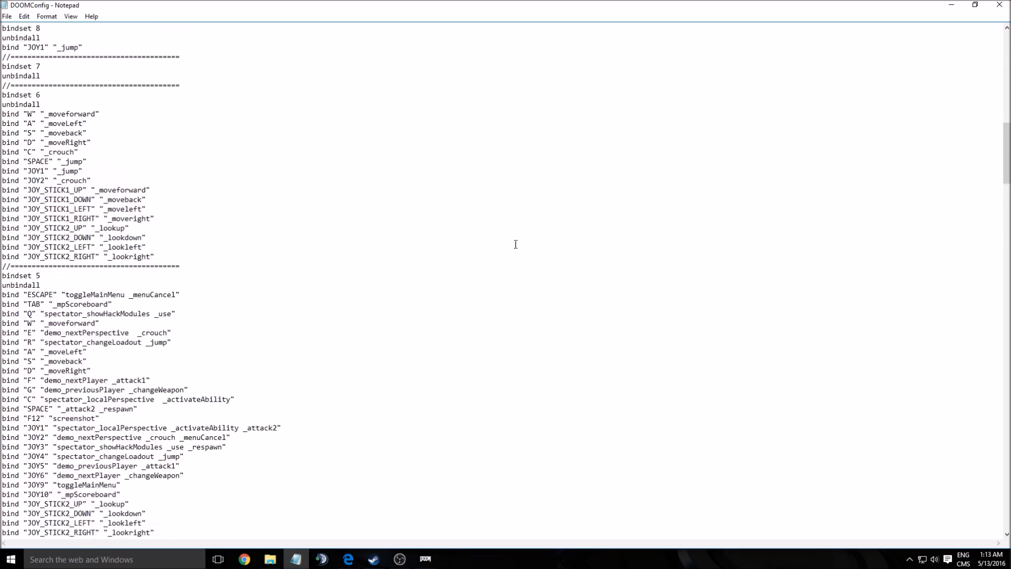
scroll(down, 3)
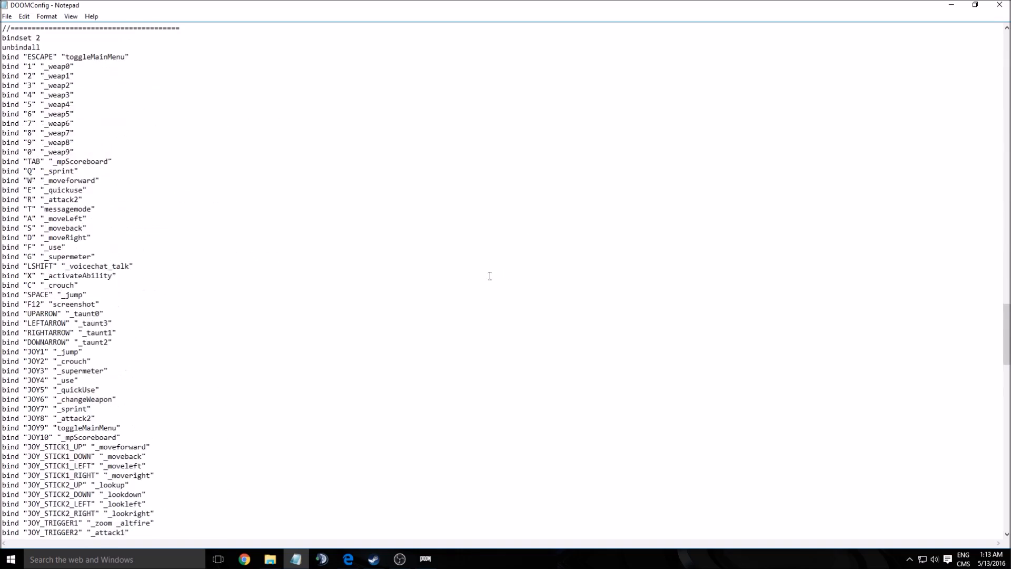
scroll(down, 3)
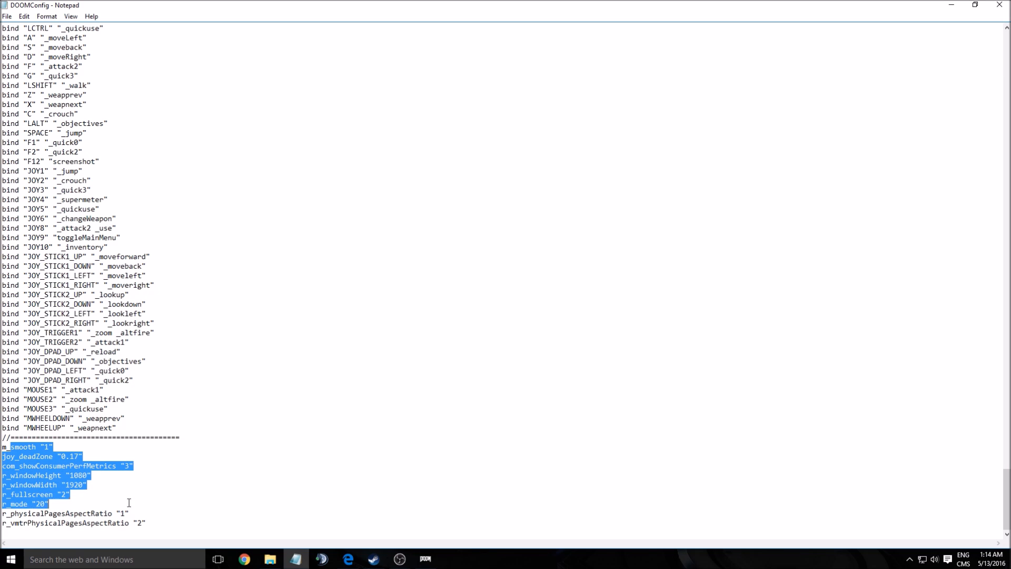
click(128, 512)
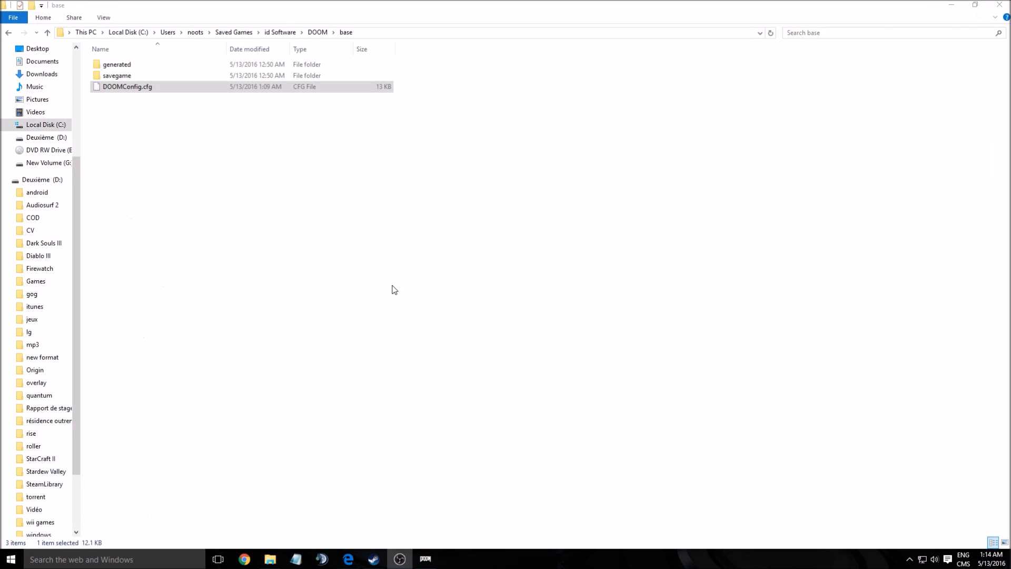
Step: In Steam, review DOOM's launch options '-USEALLAVAILABLECORES -sm4' and accept them unchanged
click(418, 479)
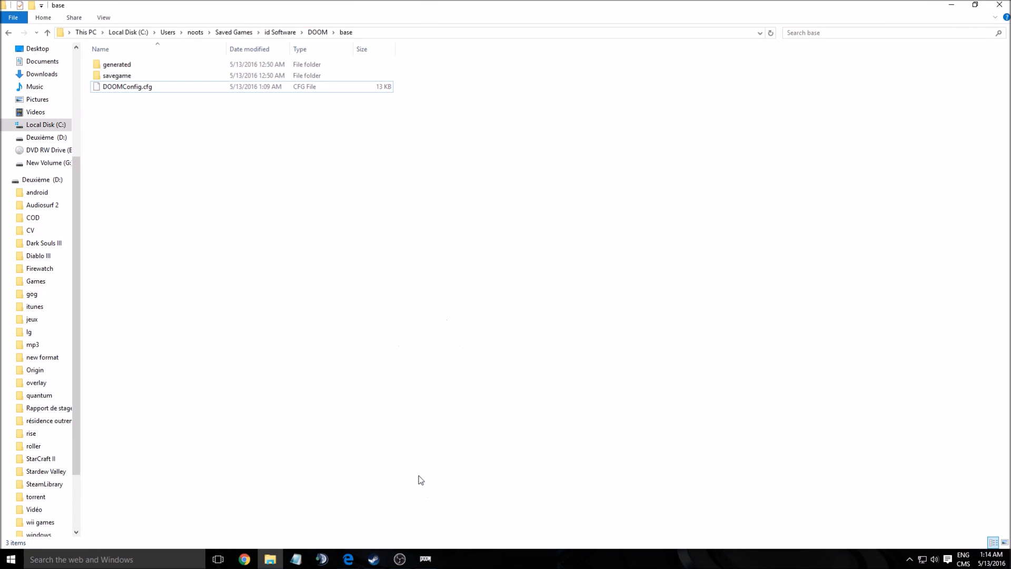
click(373, 559)
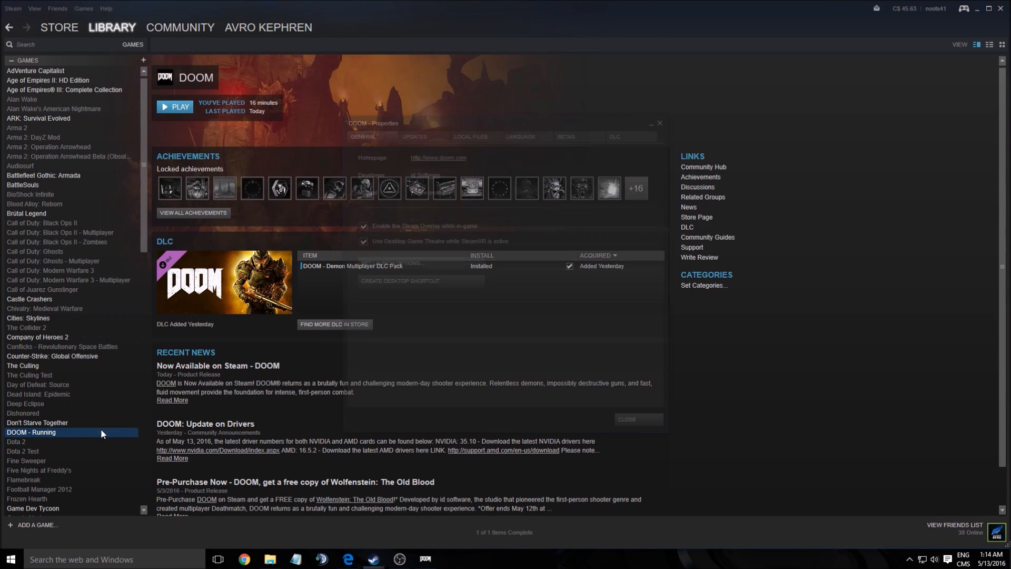
click(382, 262)
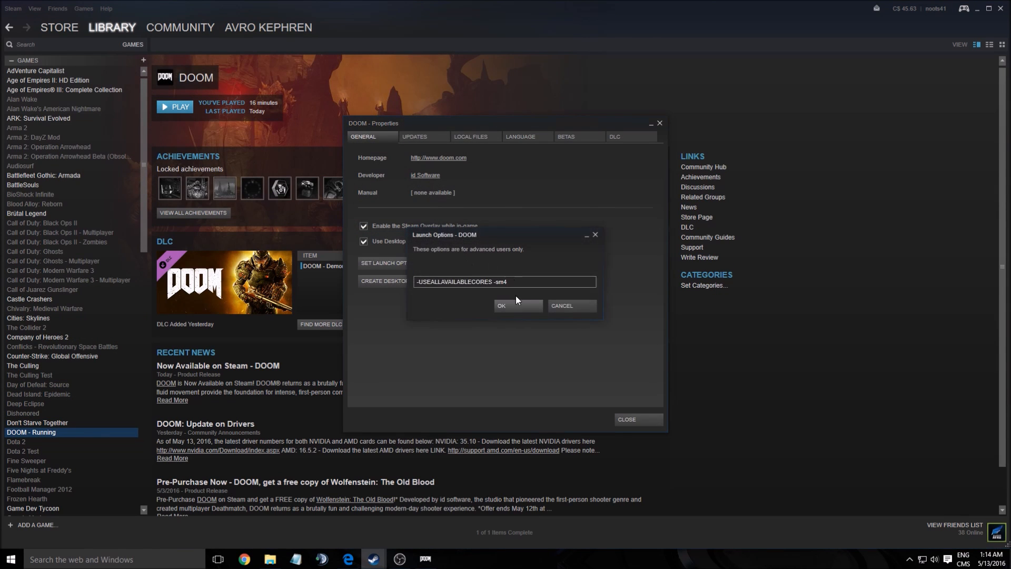
double_click(486, 281)
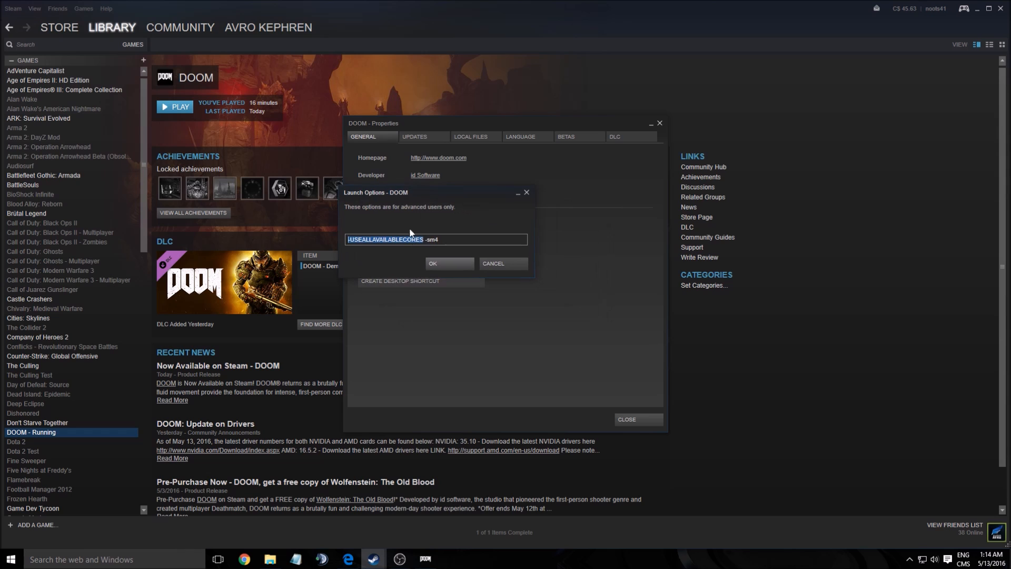
mouse_move(378, 217)
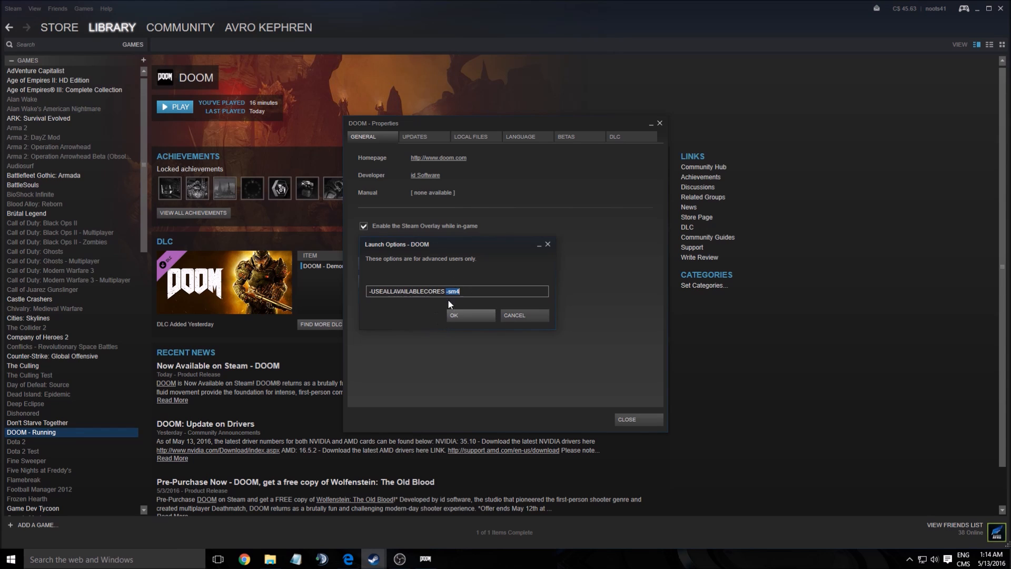
mouse_move(296, 290)
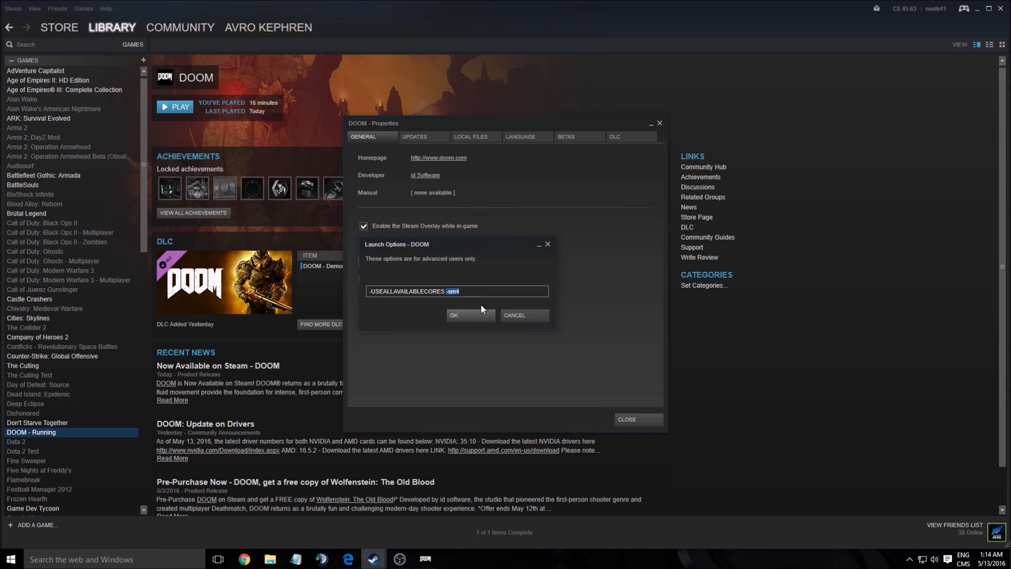
mouse_move(482, 327)
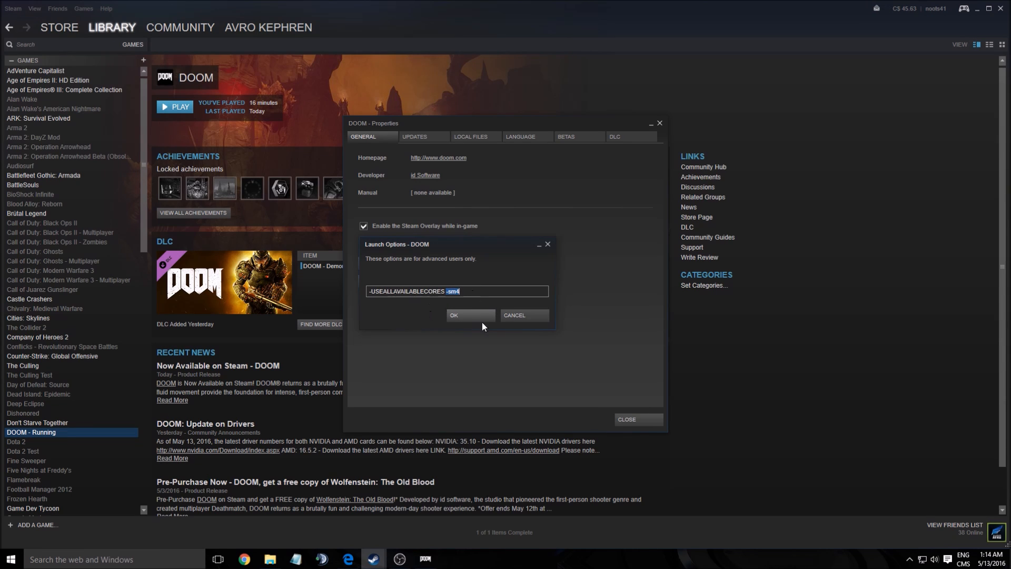
click(470, 315)
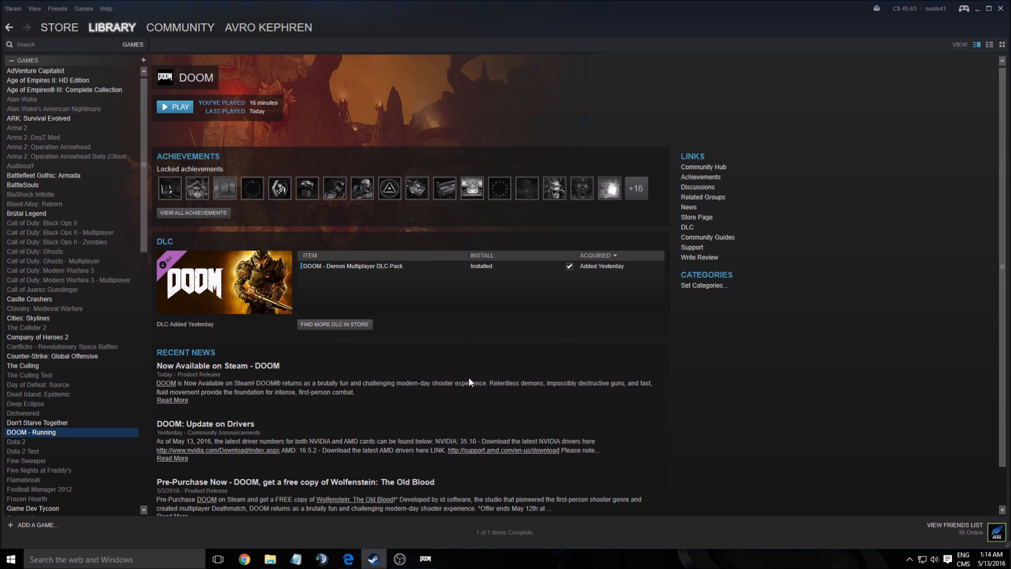
mouse_move(435, 560)
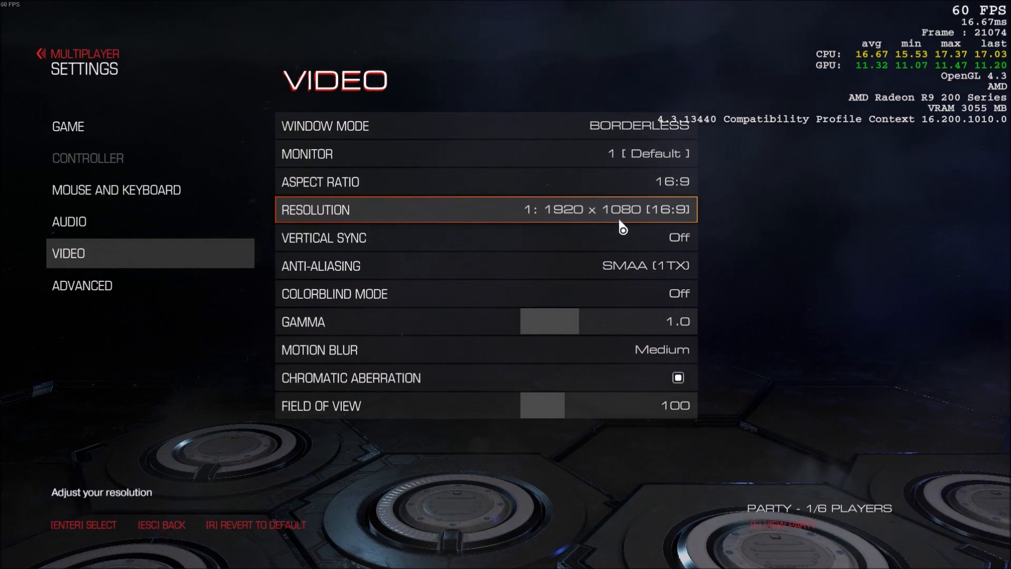
mouse_move(611, 221)
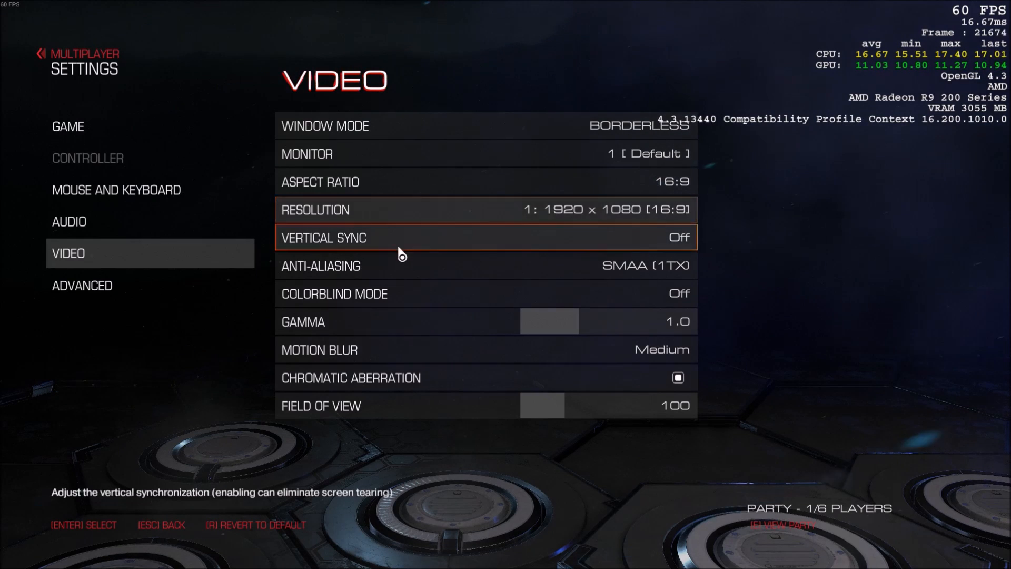
mouse_move(706, 250)
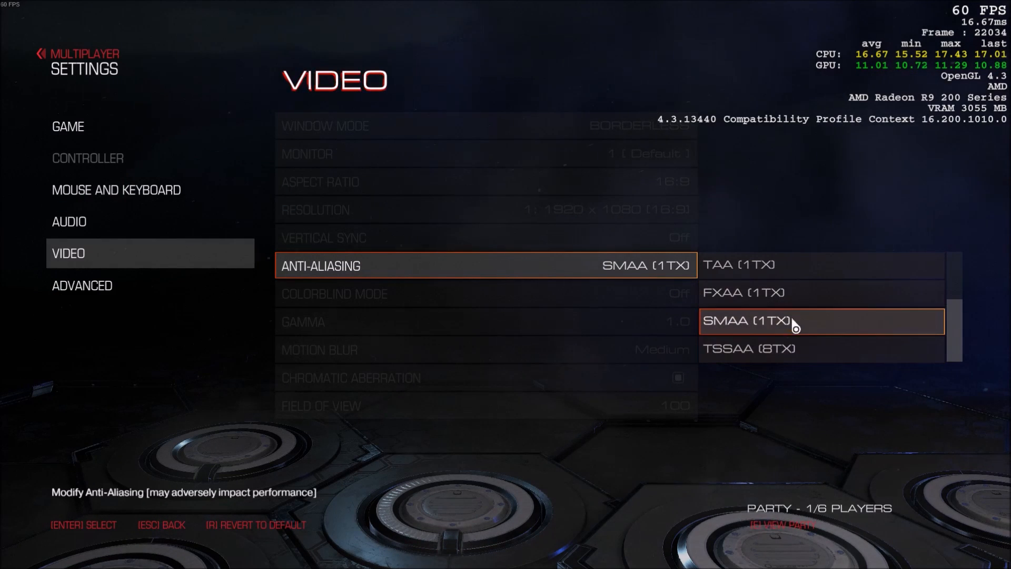
mouse_move(767, 311)
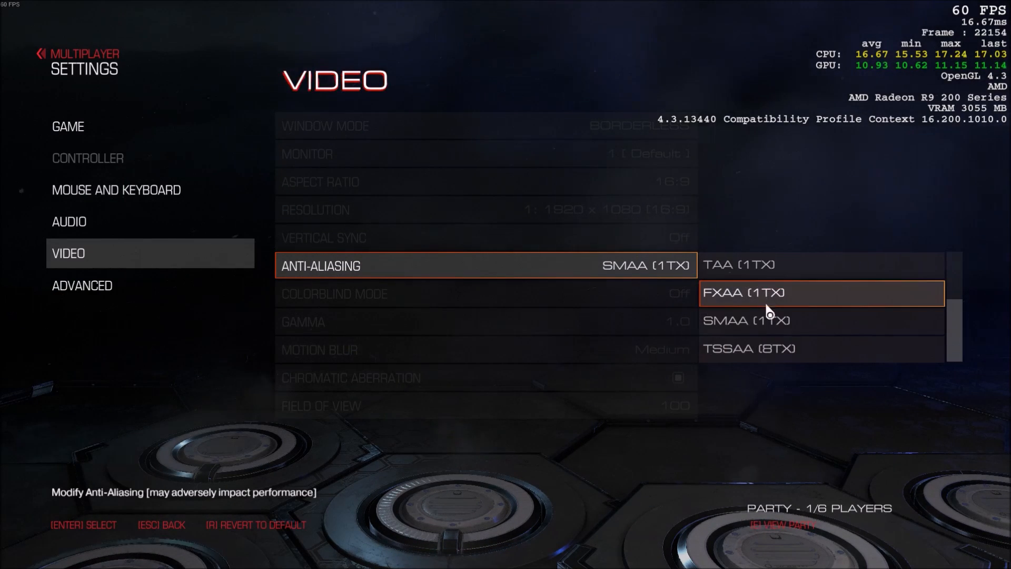
mouse_move(727, 332)
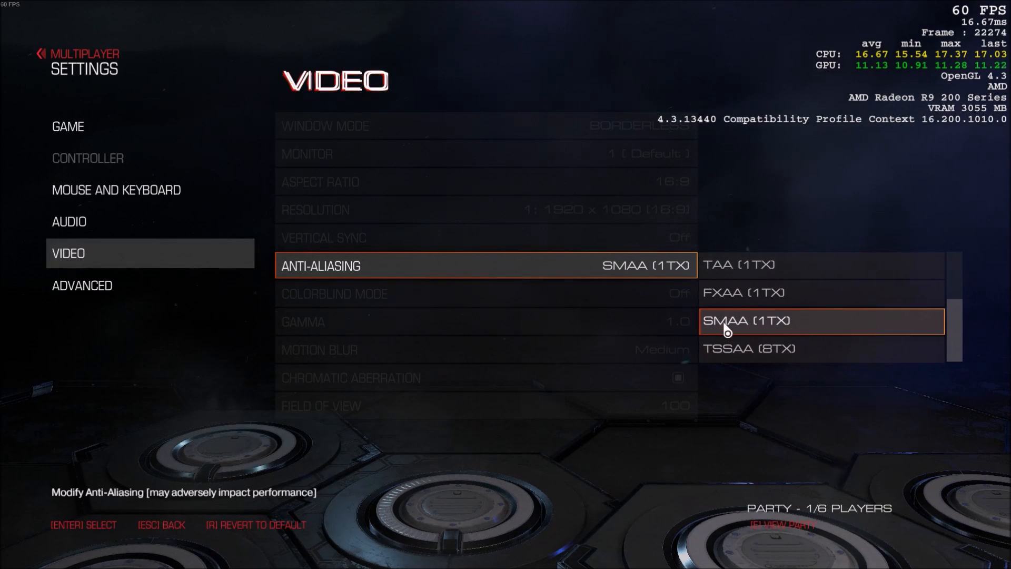
mouse_move(802, 326)
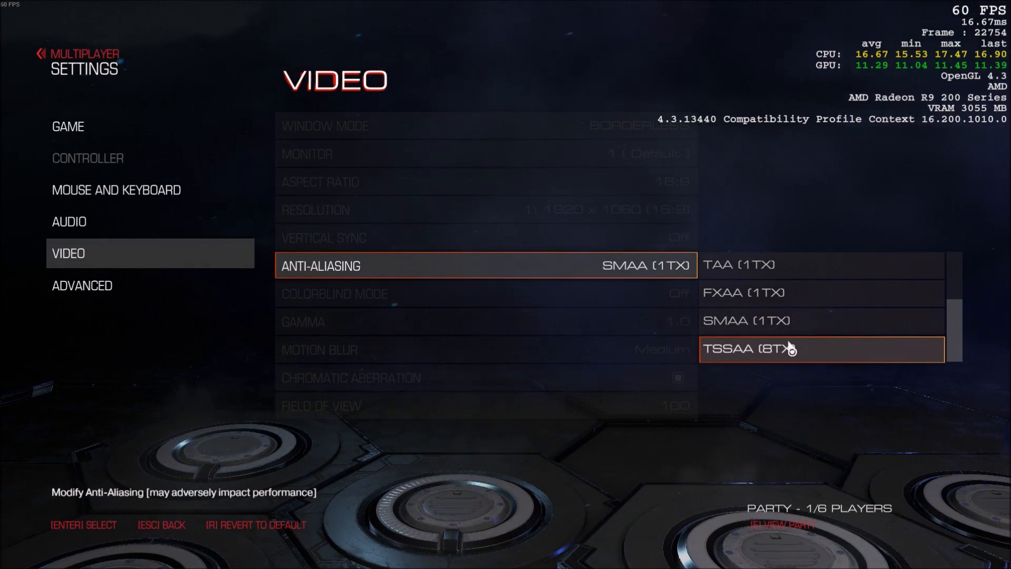
mouse_move(727, 366)
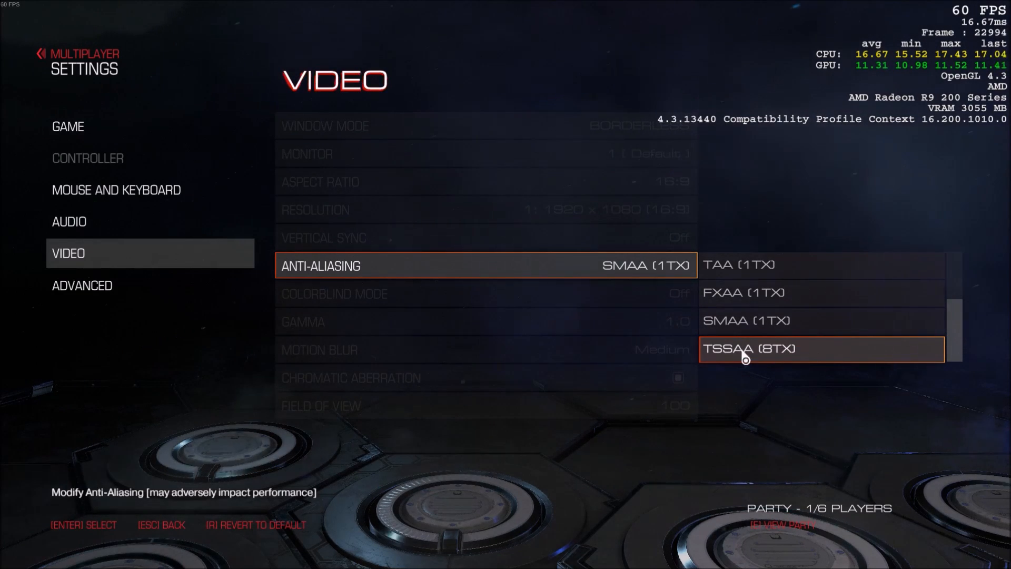
mouse_move(836, 348)
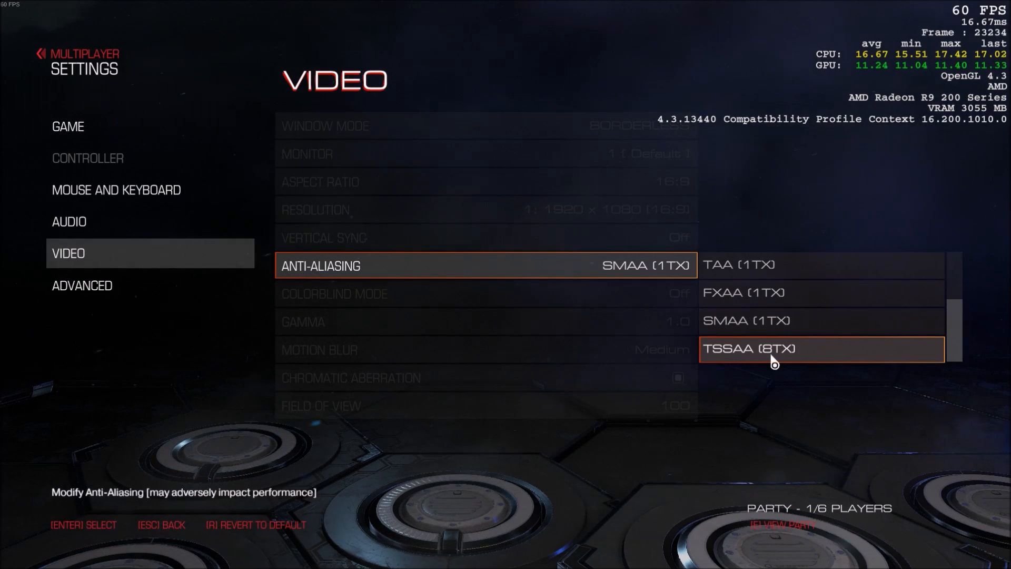
mouse_move(793, 353)
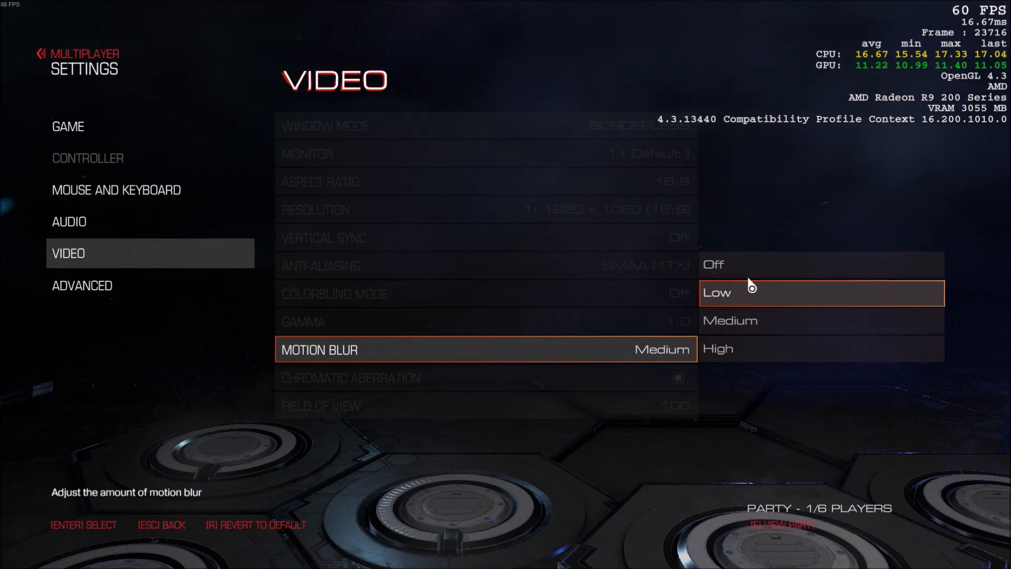
Step: Set Motion Blur to Off in DOOM's video settings
click(713, 264)
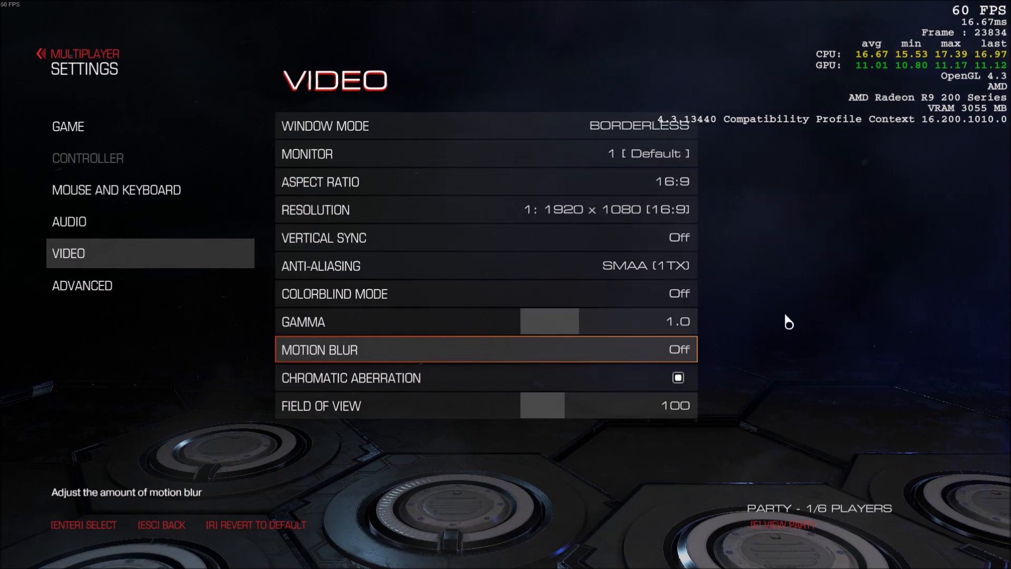
mouse_move(523, 378)
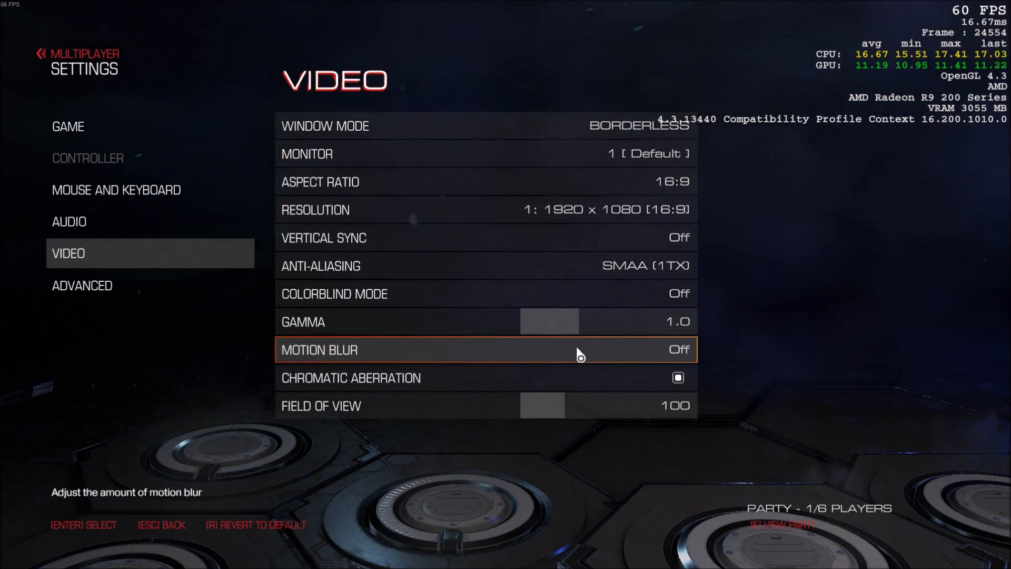
mouse_move(419, 367)
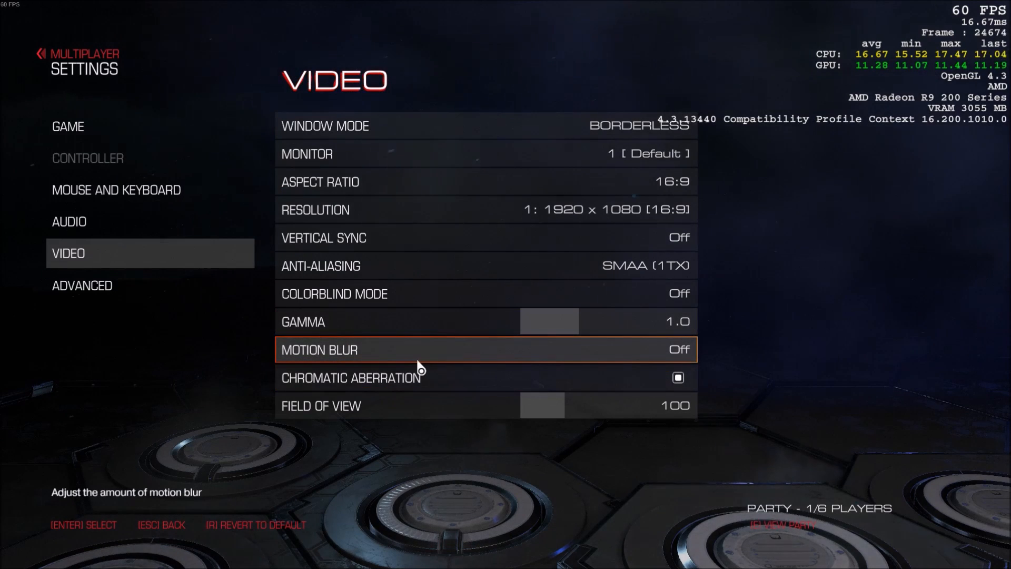
mouse_move(367, 350)
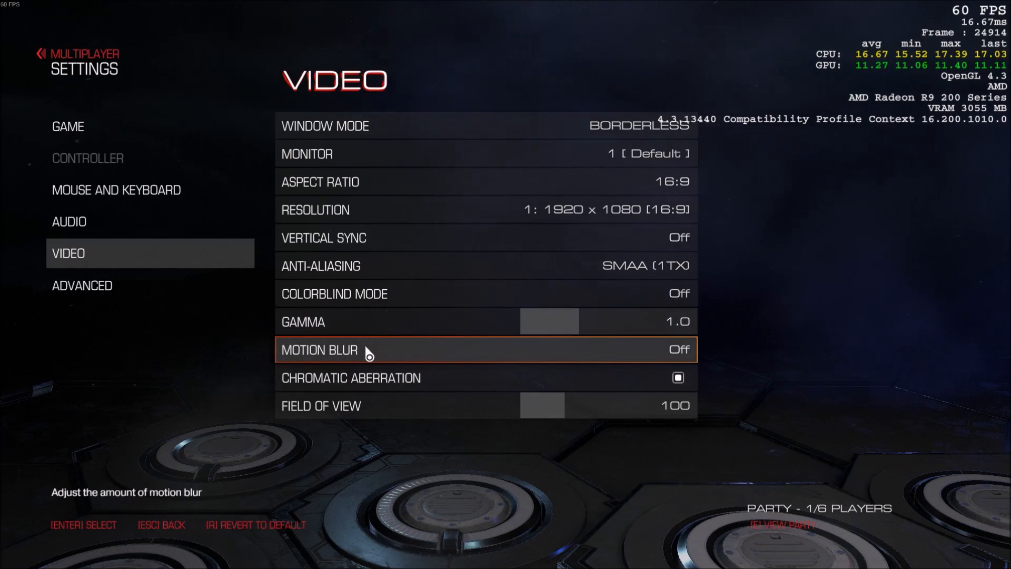
mouse_move(411, 359)
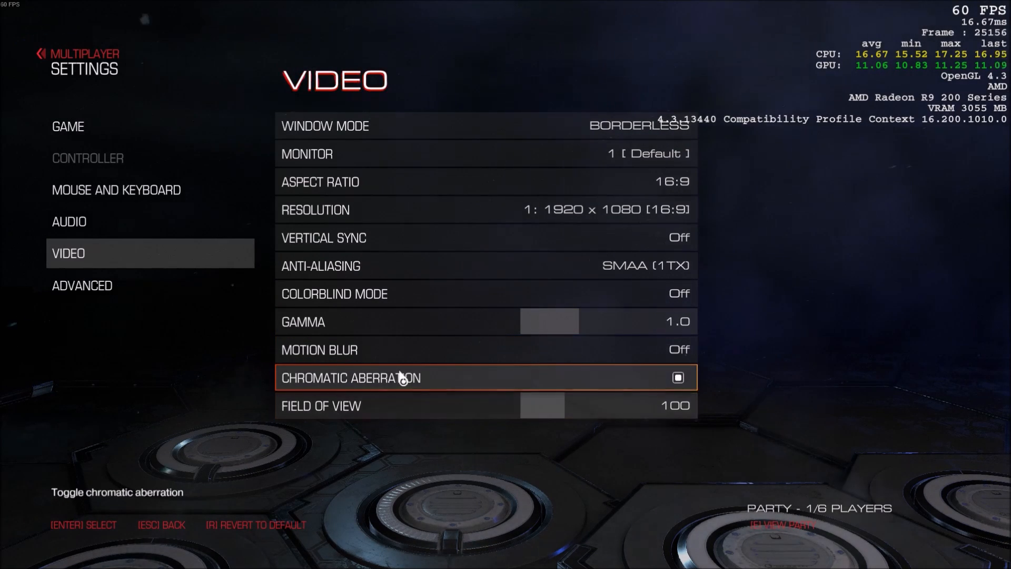
mouse_move(449, 390)
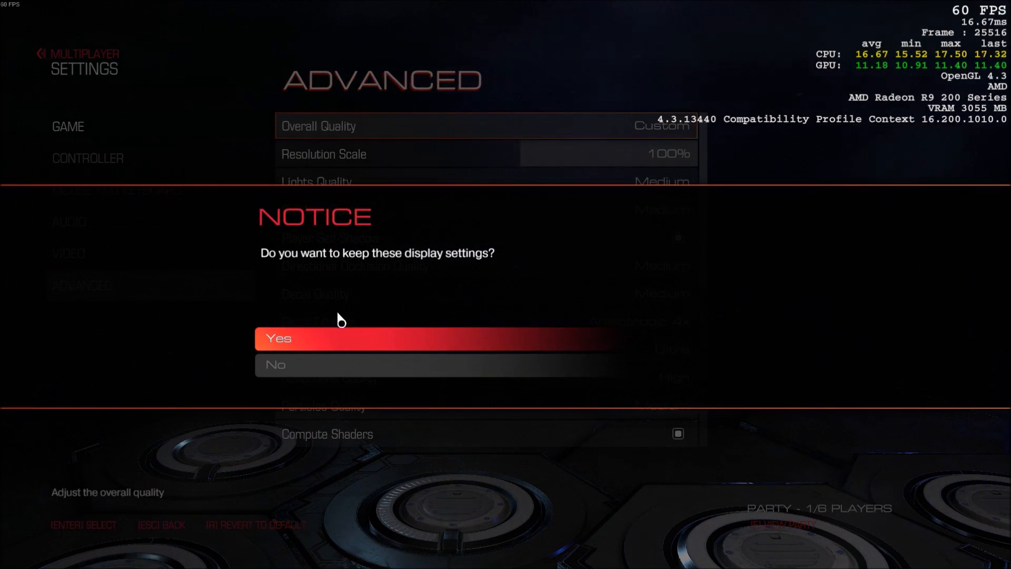
Step: Confirm keeping the display settings and set Advanced Shadows Quality to Low
click(437, 338)
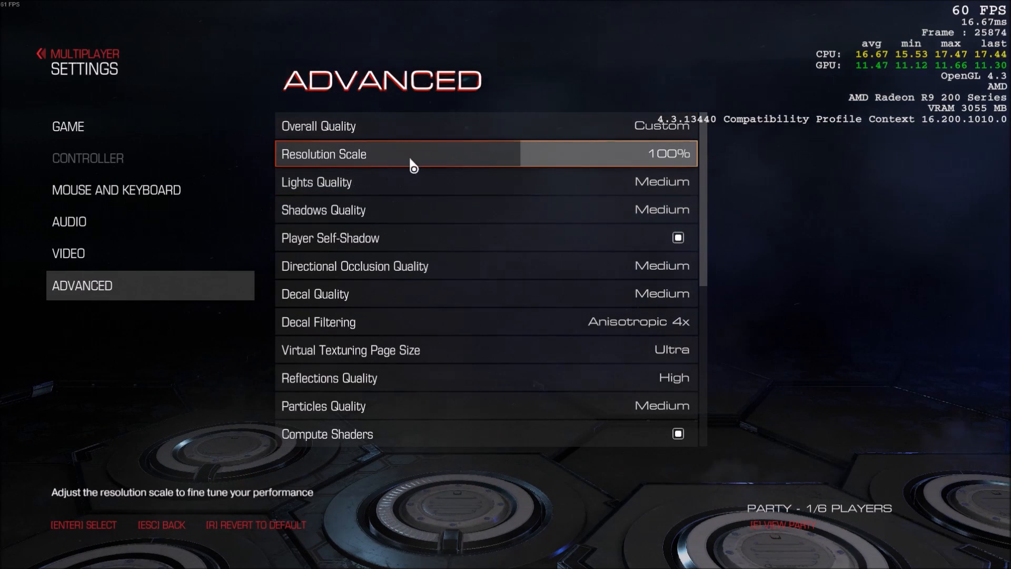
mouse_move(519, 157)
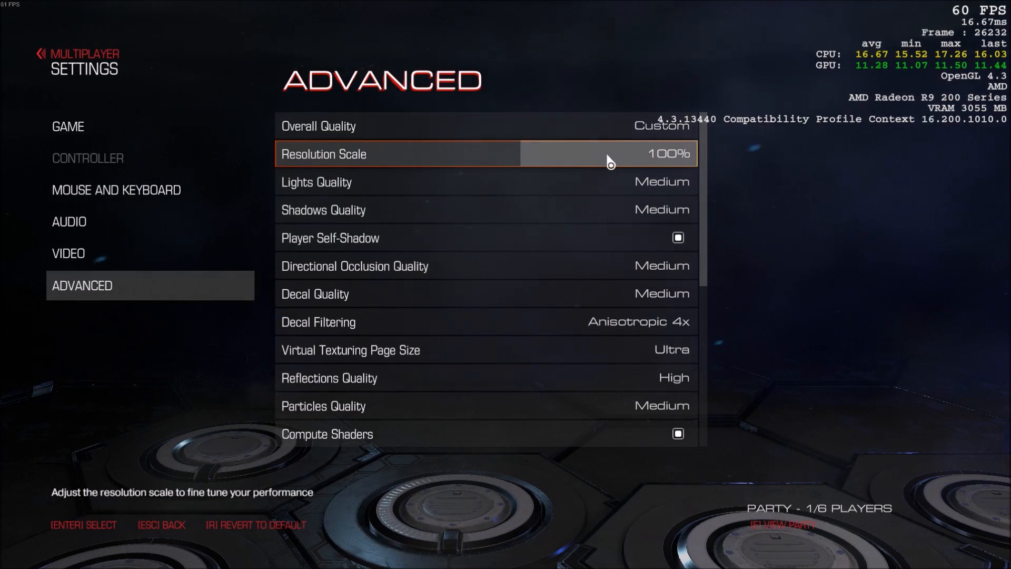
mouse_move(587, 173)
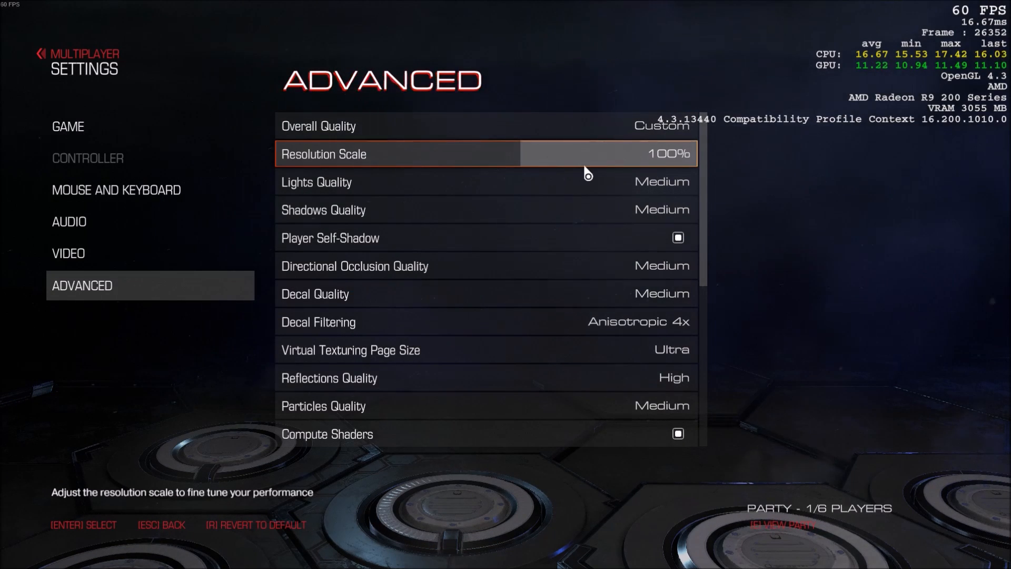
mouse_move(612, 153)
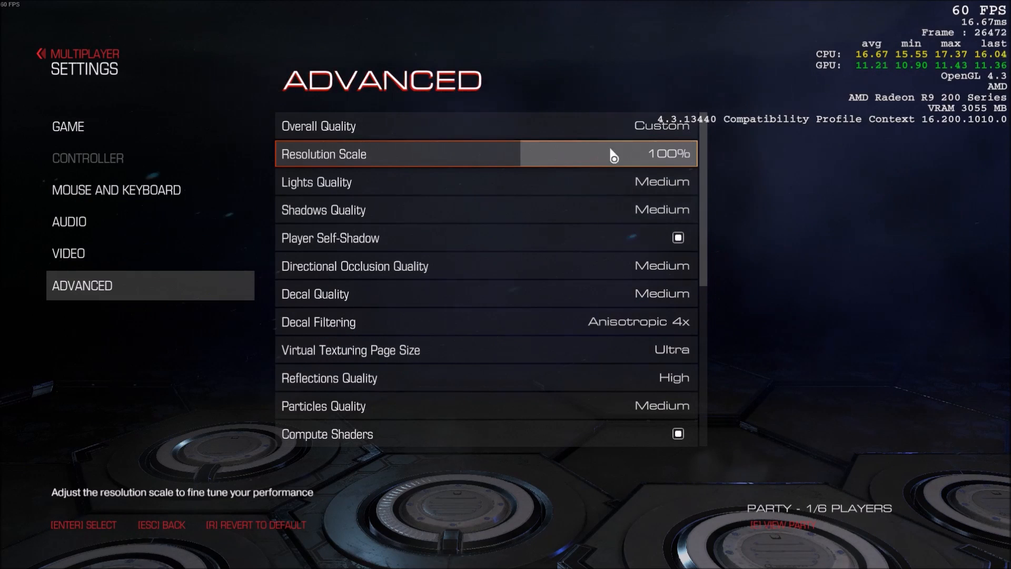
mouse_move(587, 153)
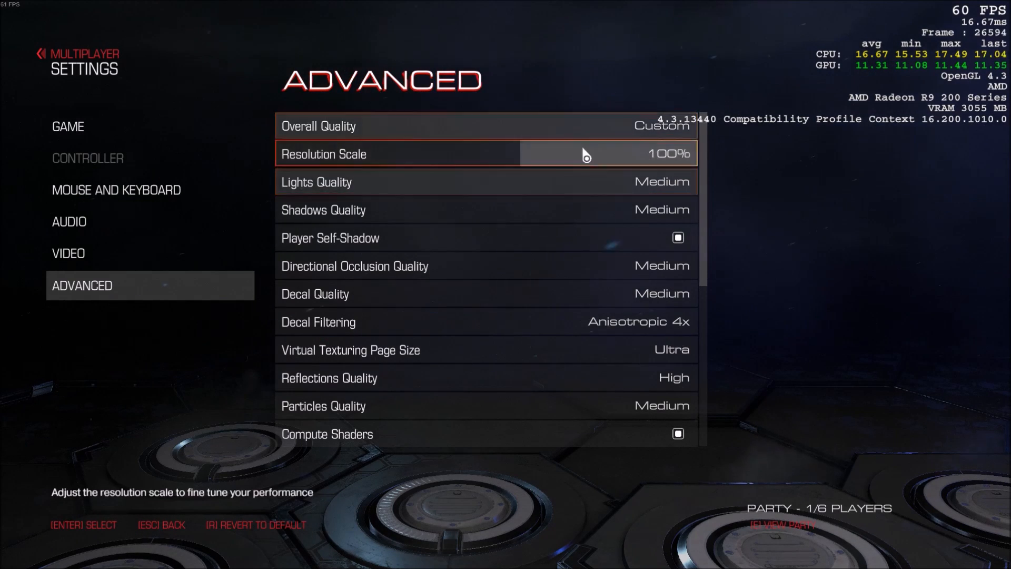
mouse_move(819, 253)
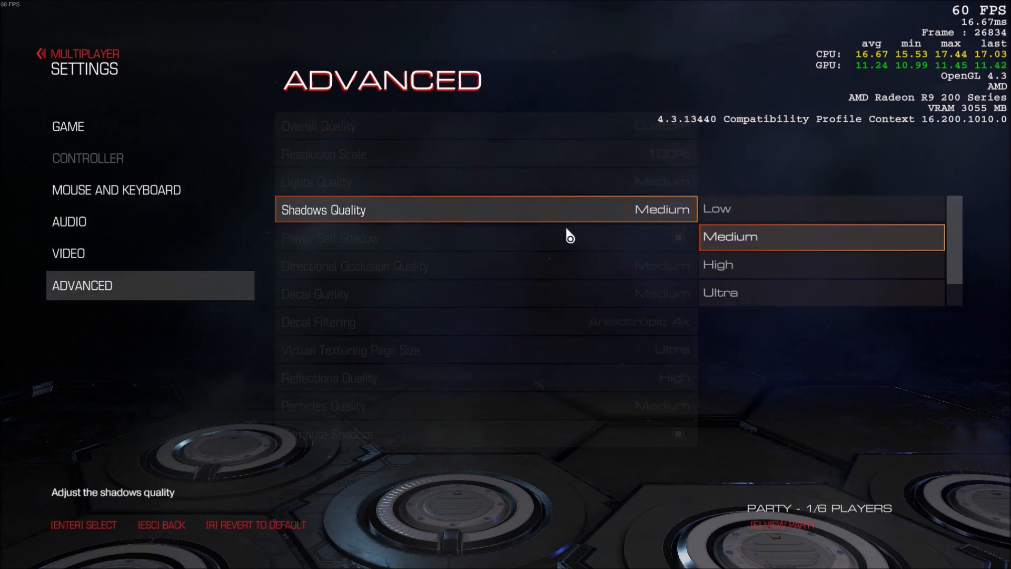
click(716, 208)
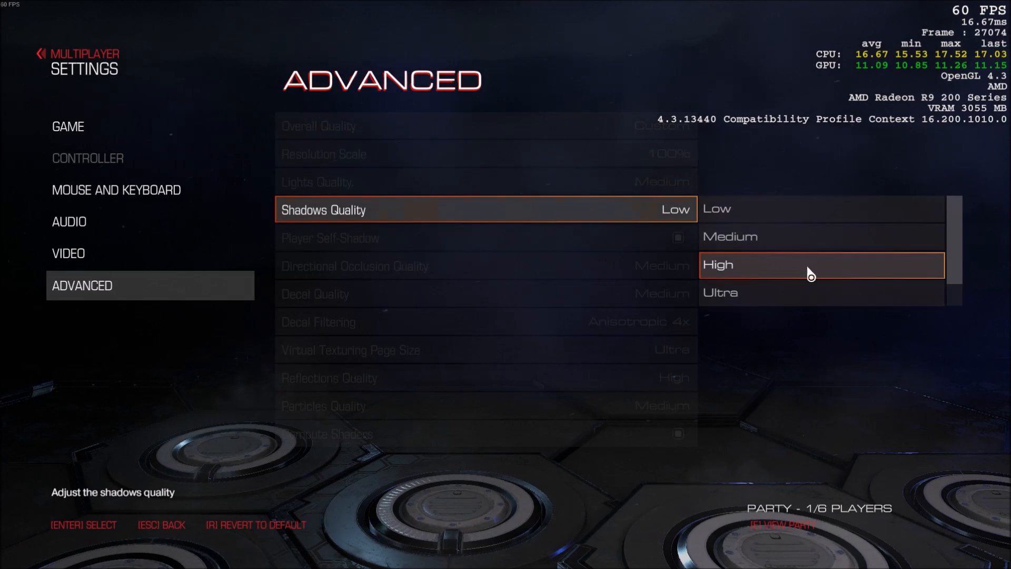
mouse_move(727, 294)
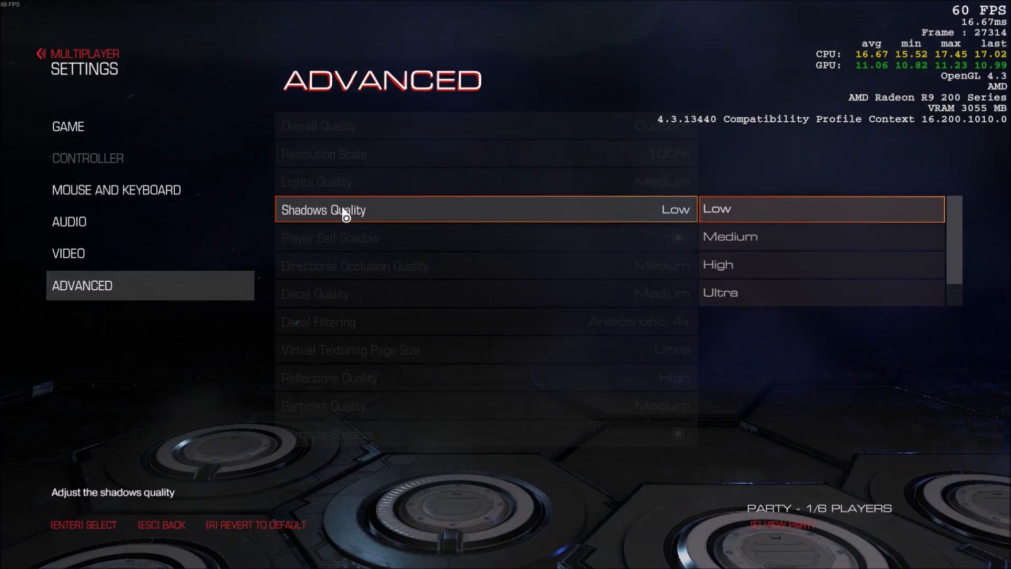
mouse_move(746, 236)
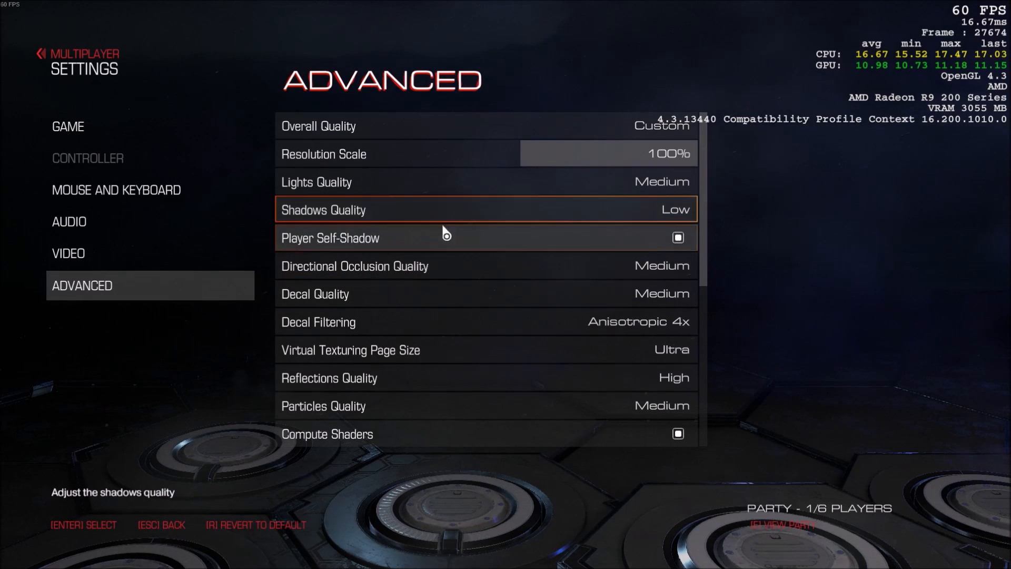
mouse_move(495, 226)
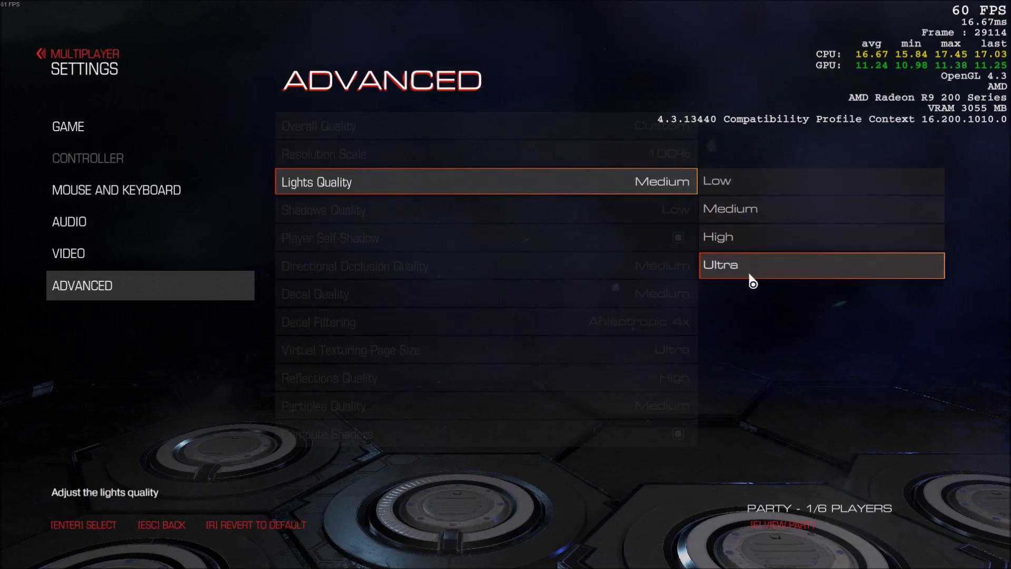
mouse_move(792, 186)
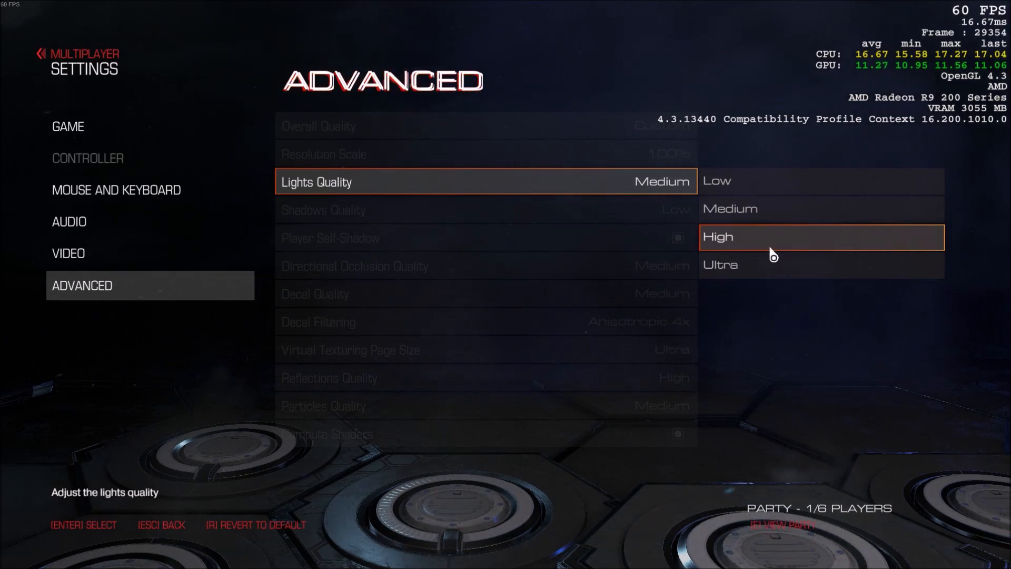
mouse_move(729, 209)
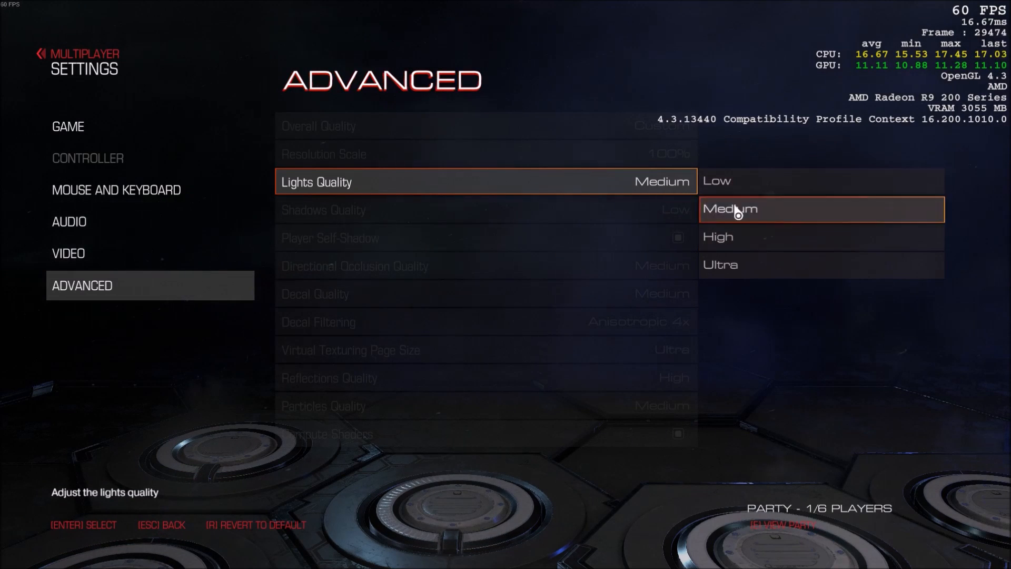
click(729, 208)
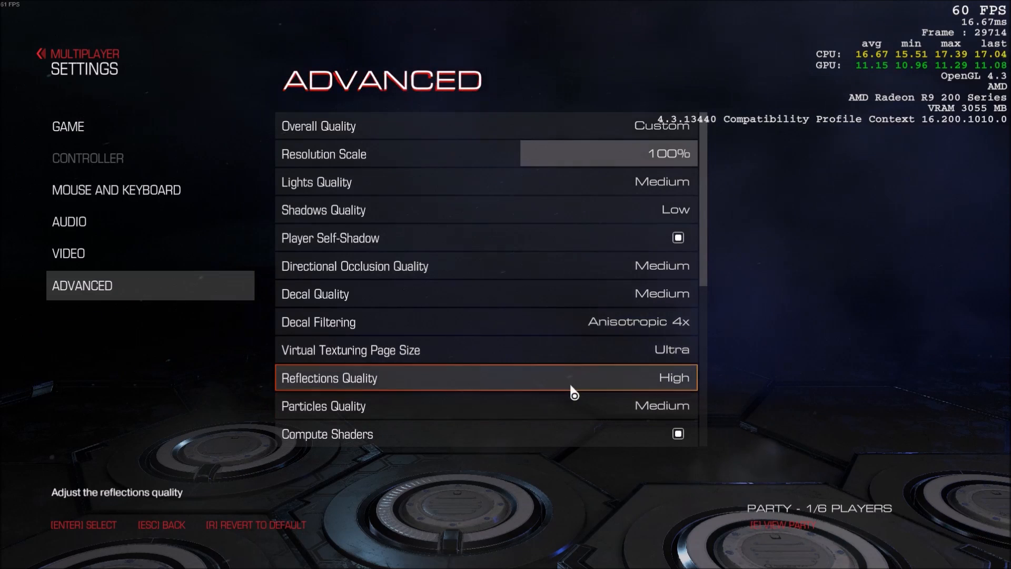
scroll(down, 3)
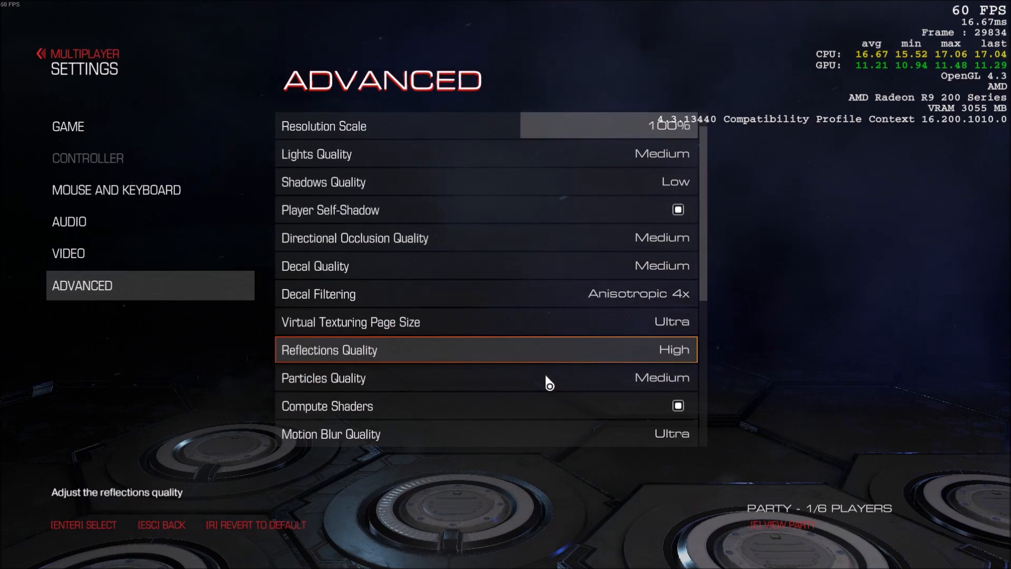
scroll(up, 3)
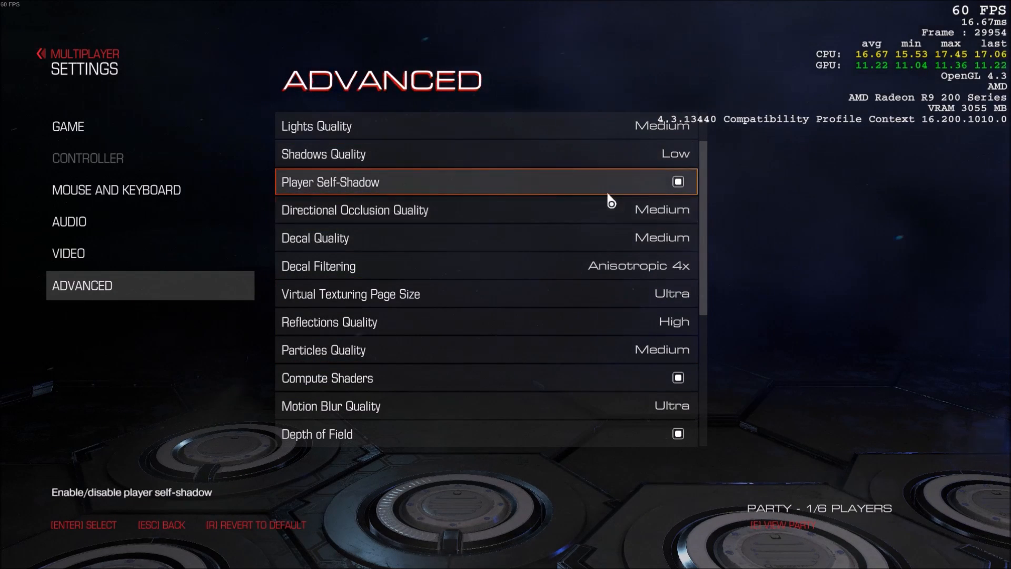
scroll(down, 3)
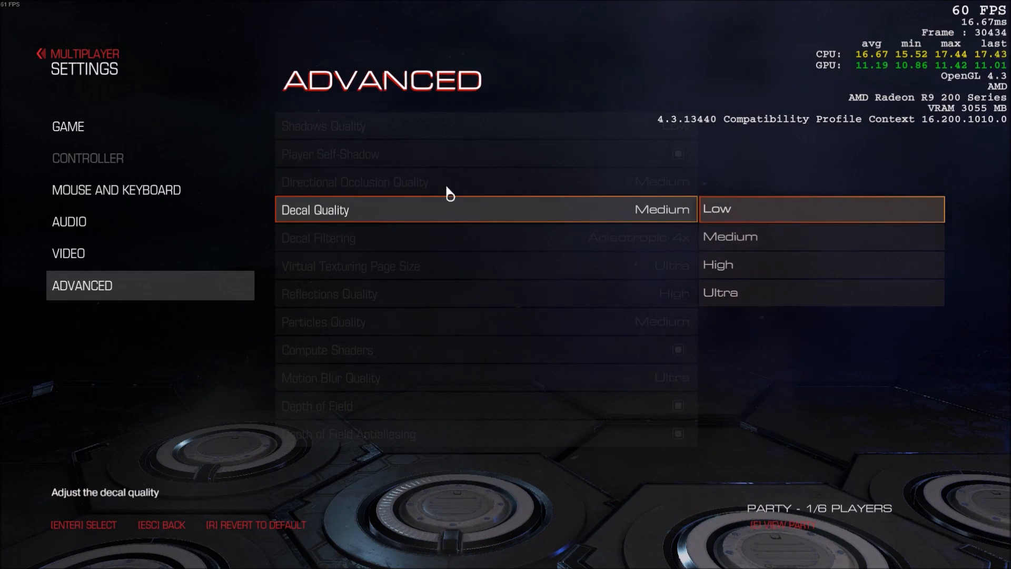
mouse_move(671, 227)
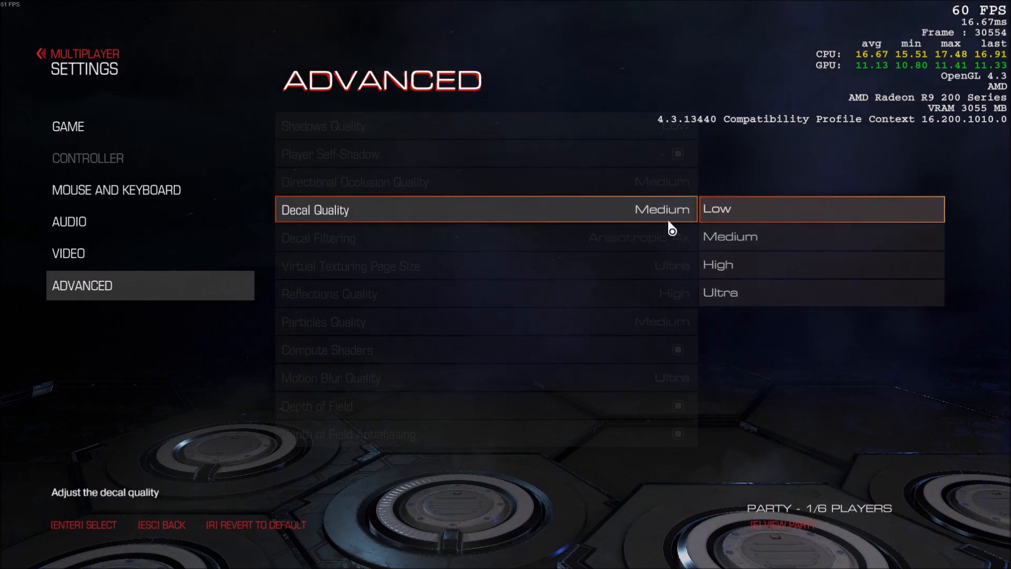
mouse_move(760, 264)
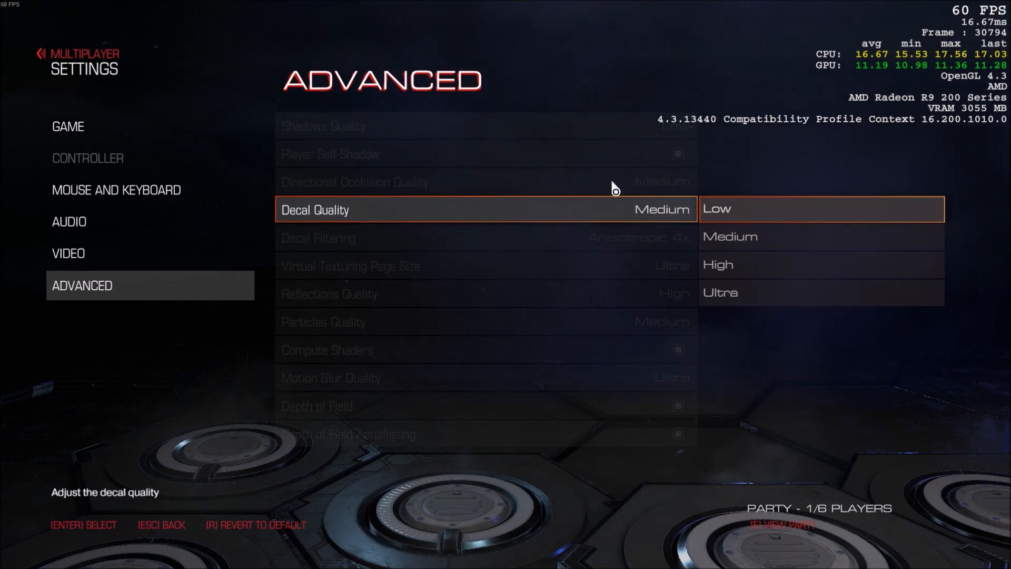
mouse_move(555, 211)
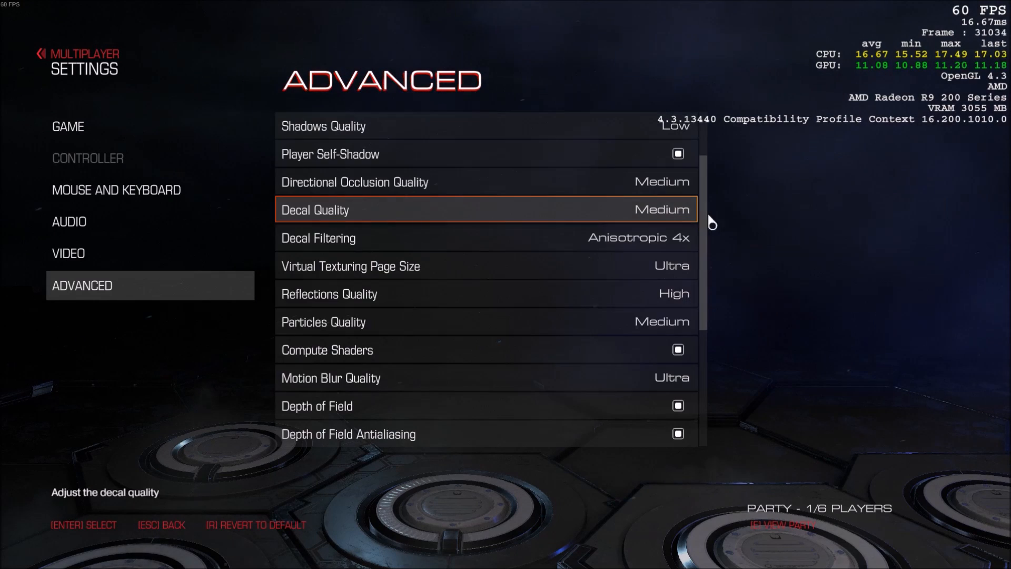
scroll(down, 3)
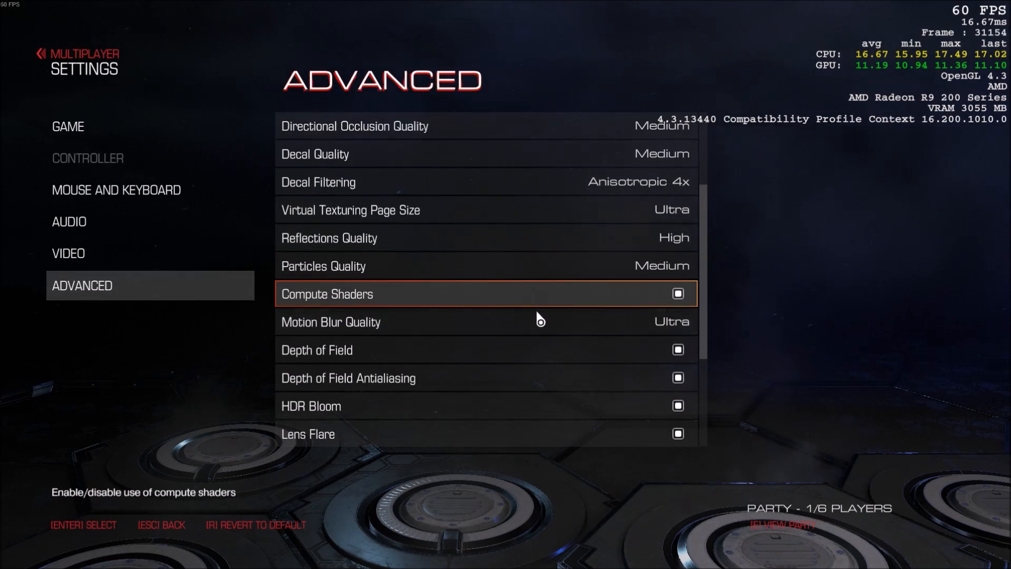
scroll(up, 3)
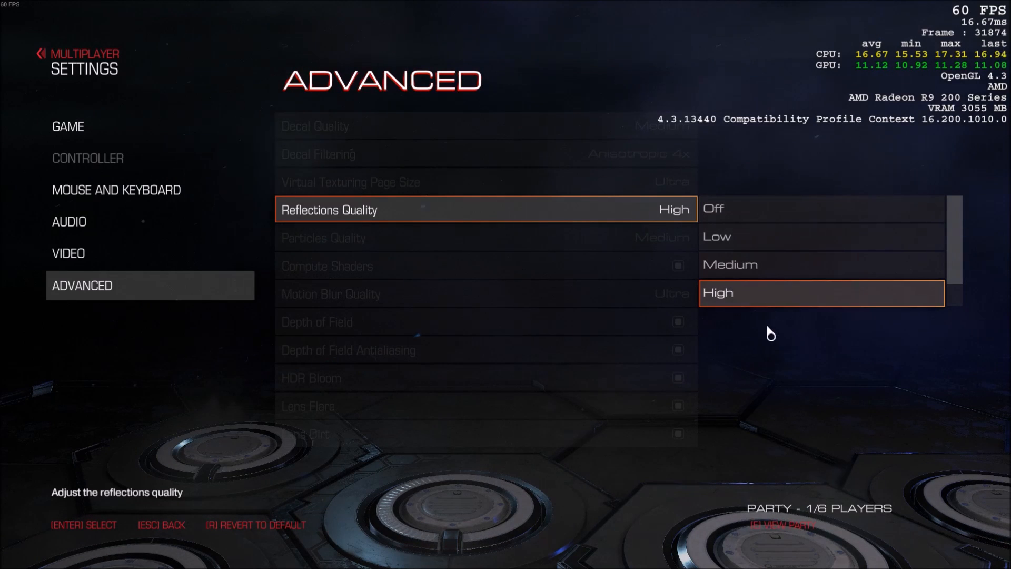
mouse_move(755, 306)
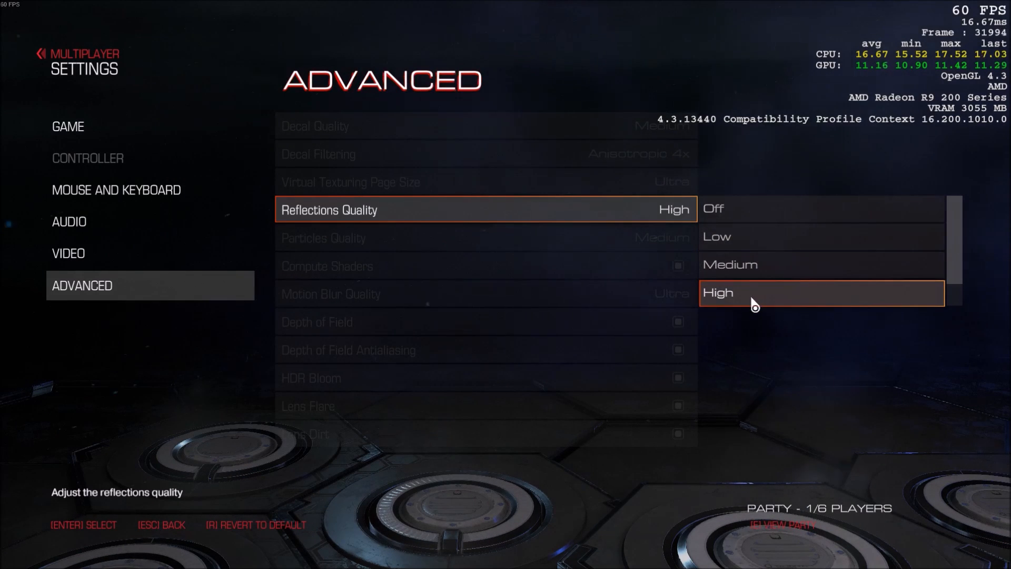
mouse_move(429, 224)
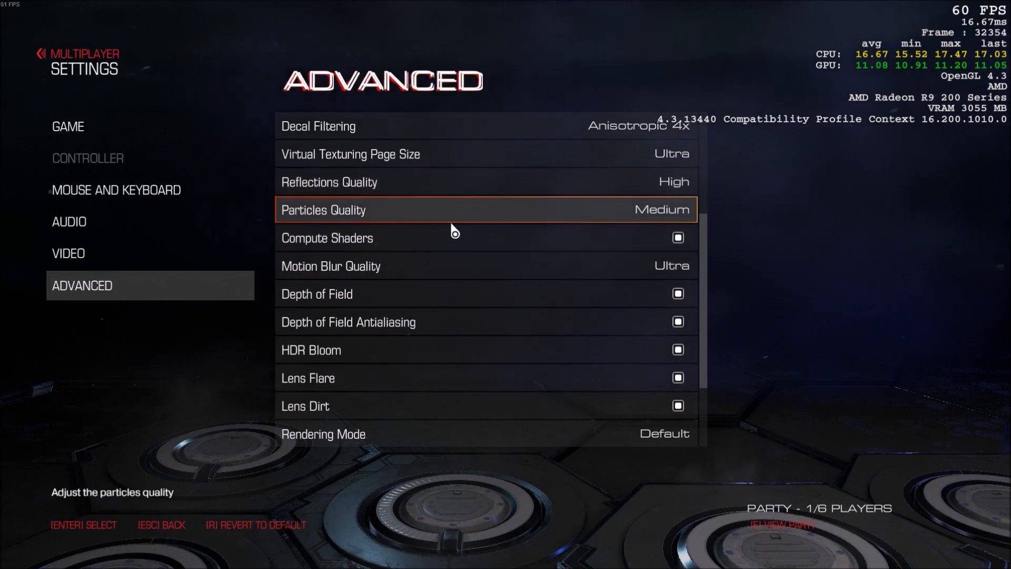
click(485, 209)
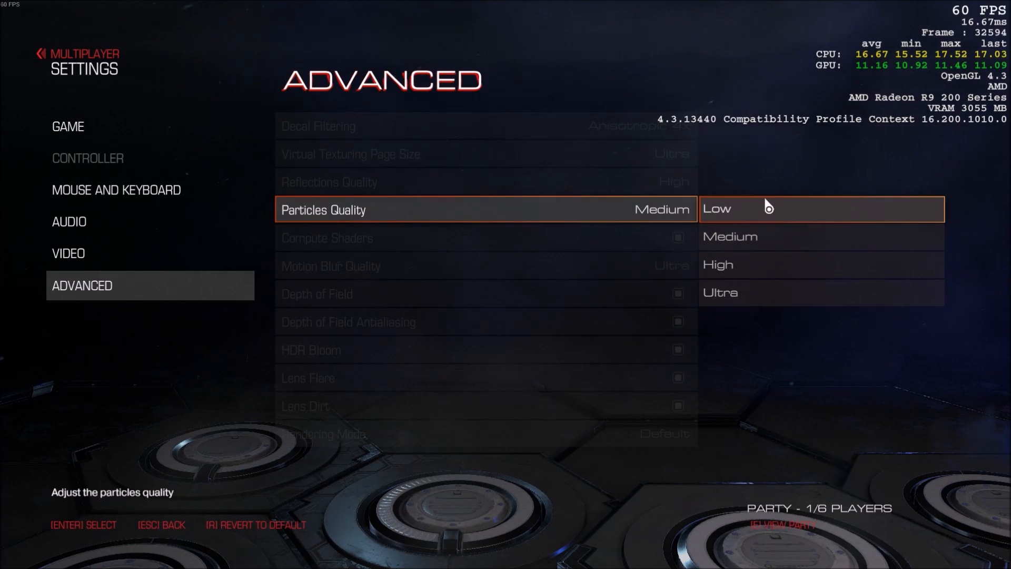
mouse_move(819, 219)
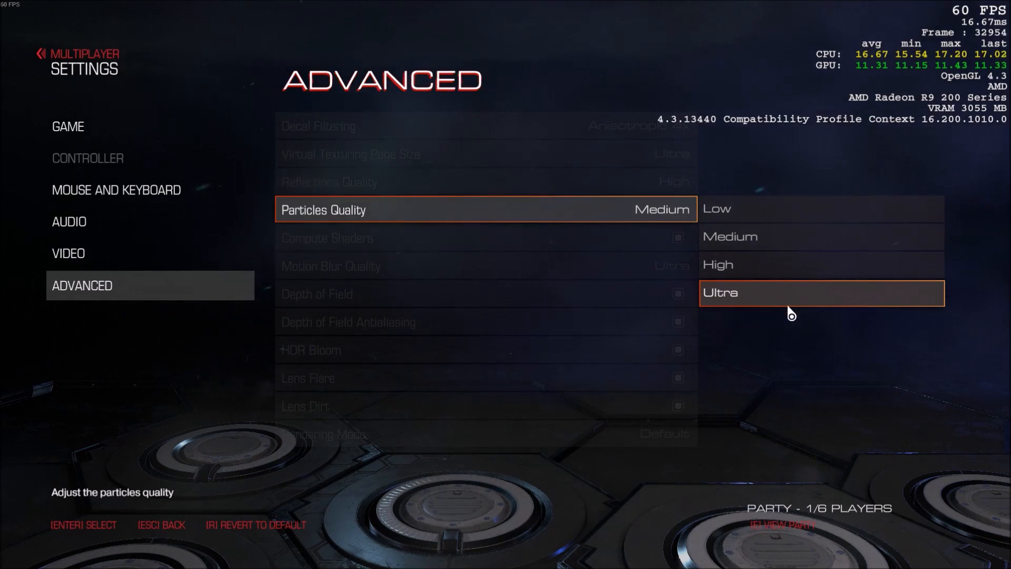
mouse_move(816, 293)
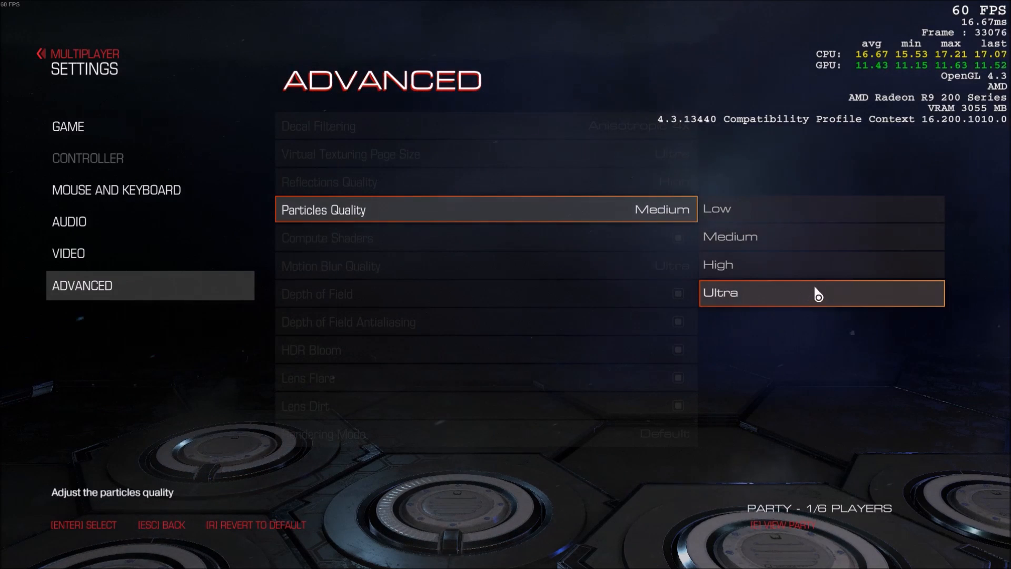
mouse_move(816, 235)
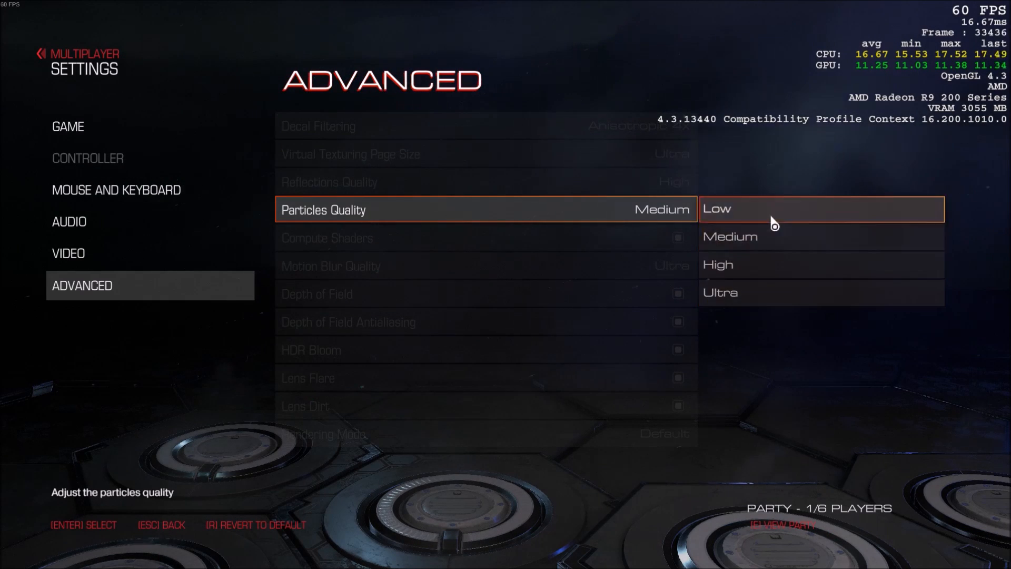
mouse_move(777, 143)
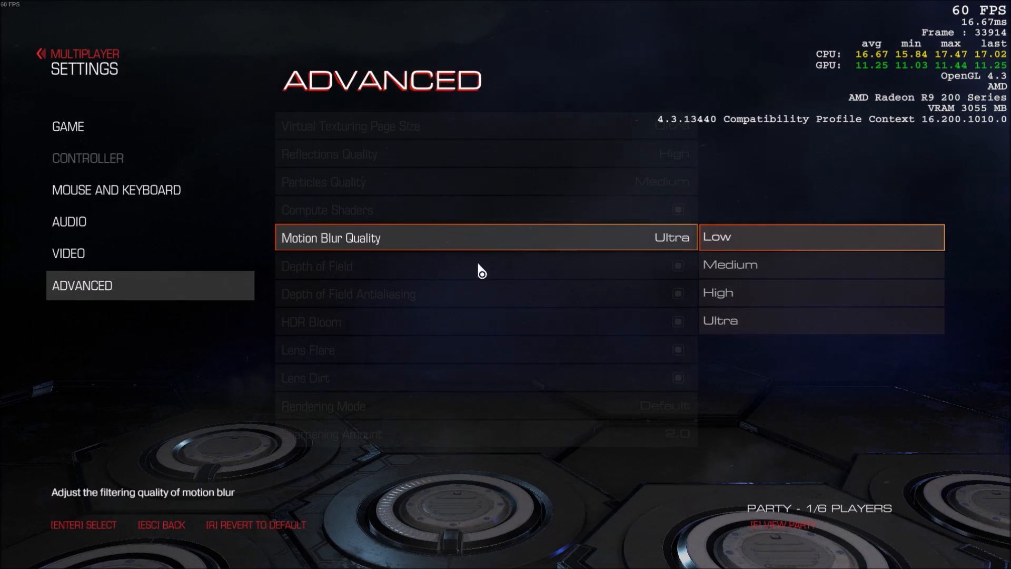
mouse_move(540, 275)
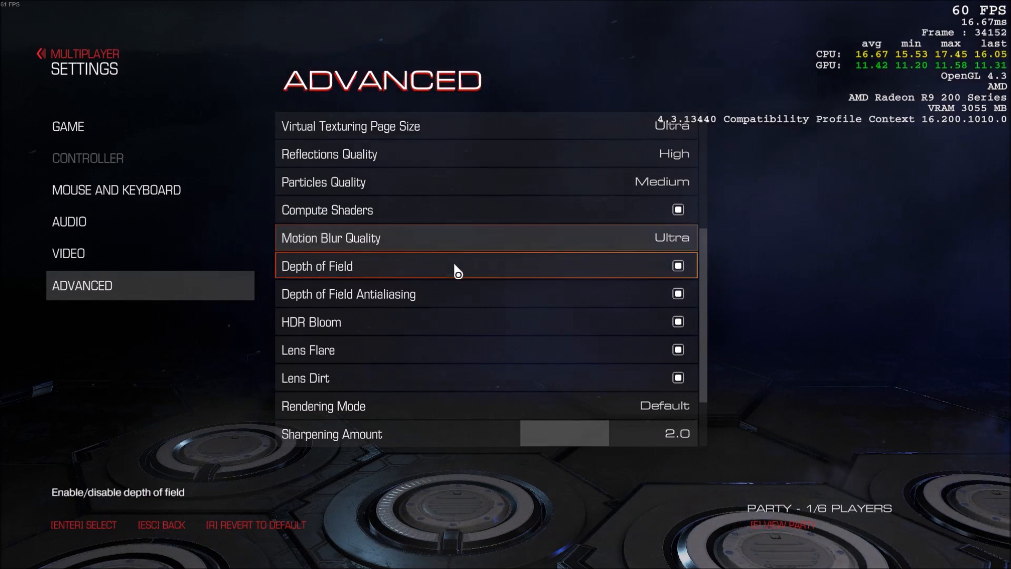
scroll(down, 3)
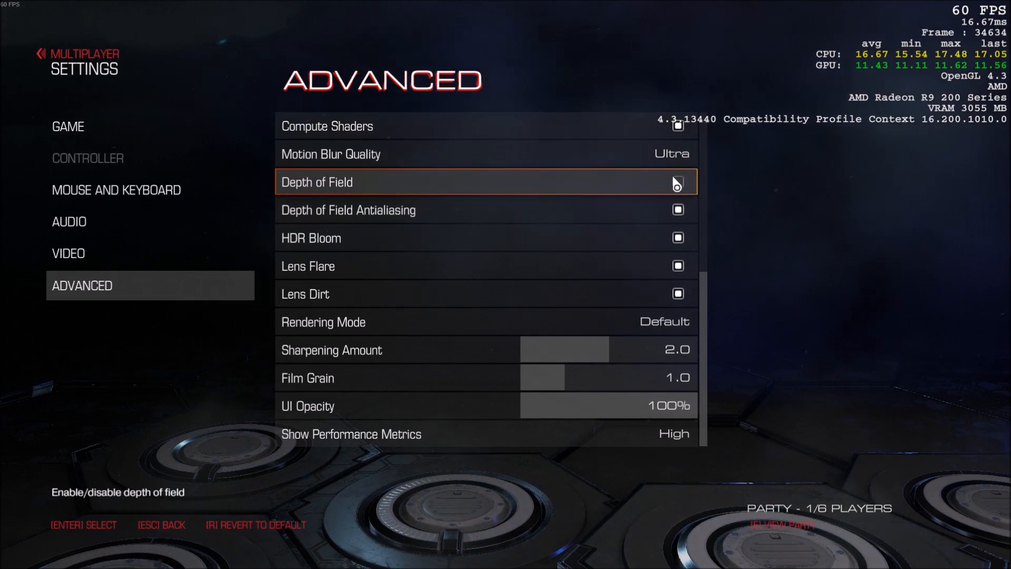
key(down)
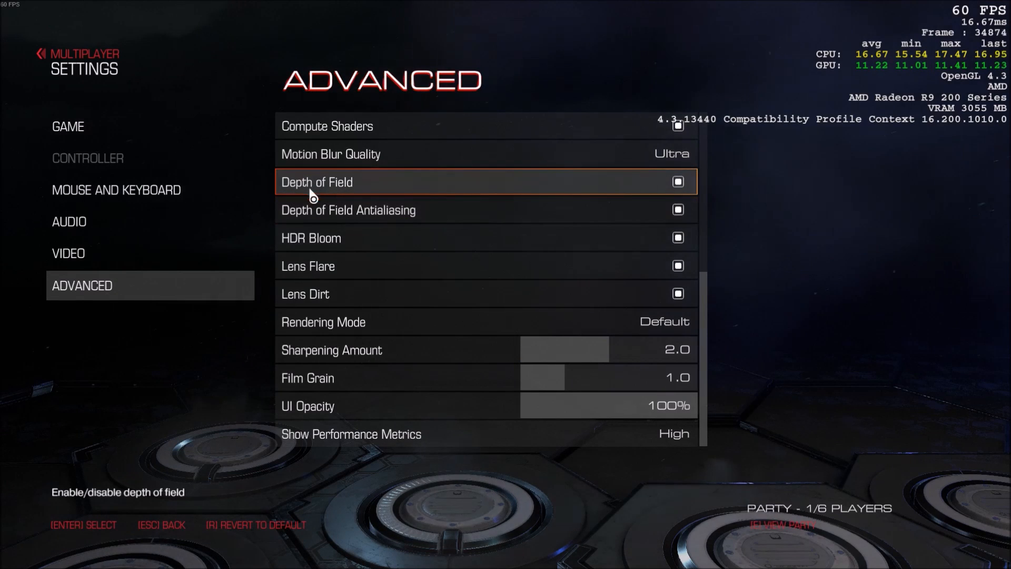
mouse_move(523, 197)
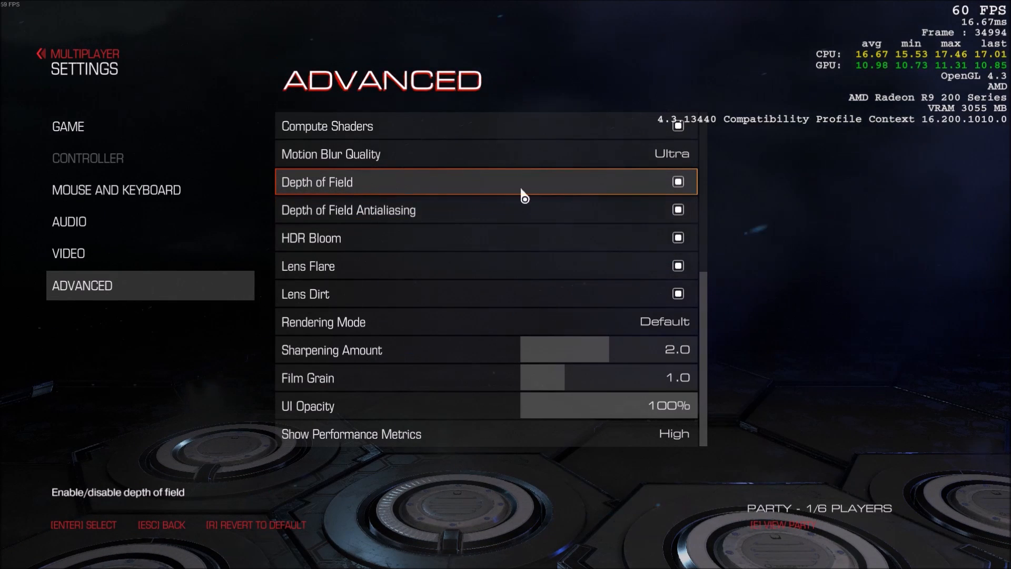
mouse_move(293, 204)
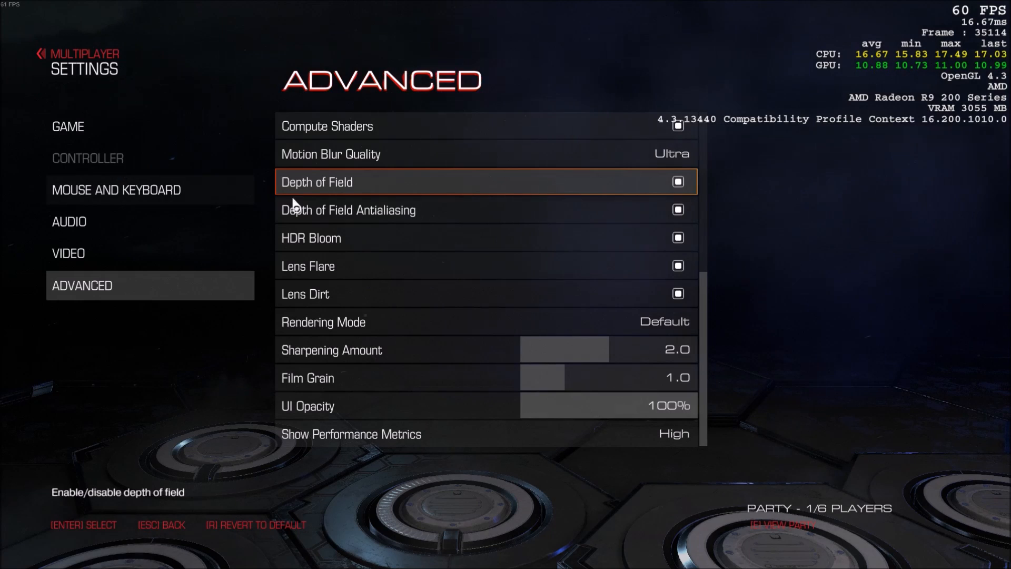
mouse_move(526, 207)
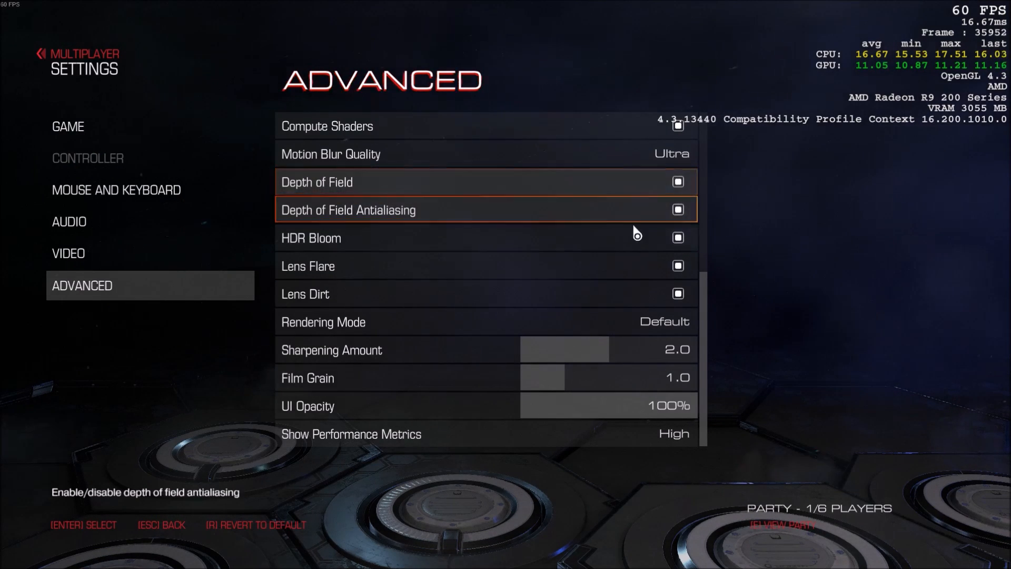
mouse_move(672, 198)
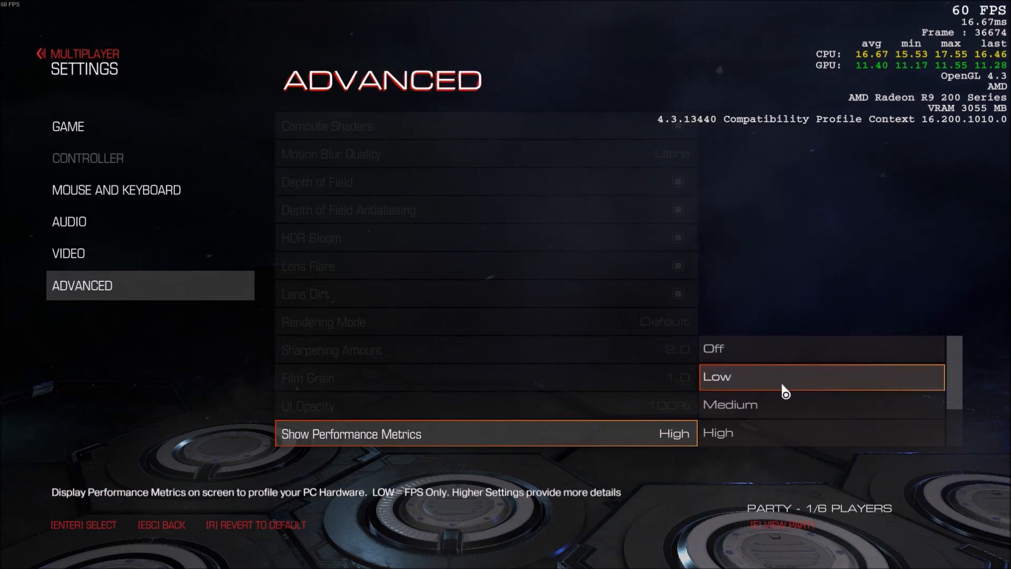
mouse_move(804, 402)
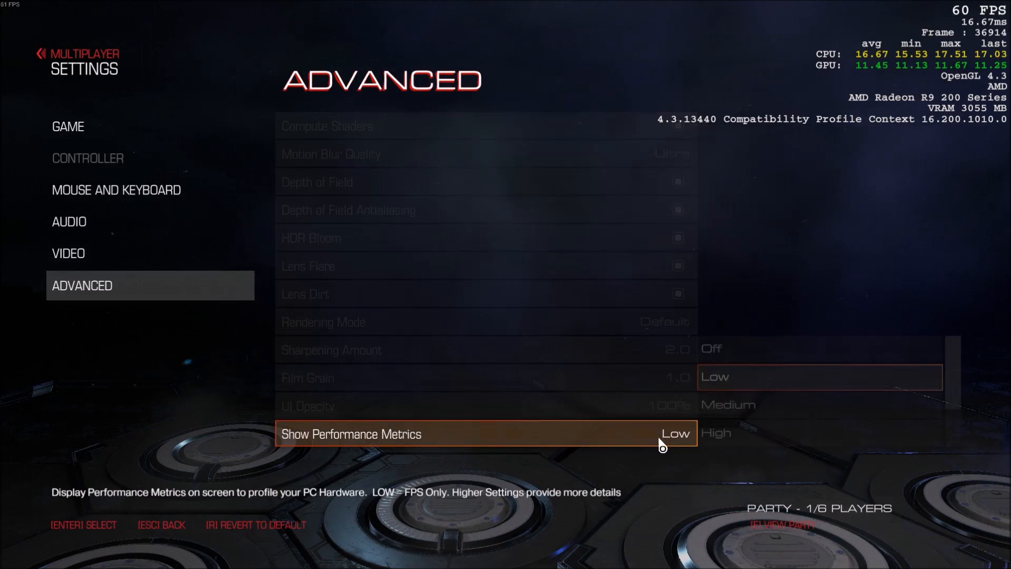
mouse_move(771, 405)
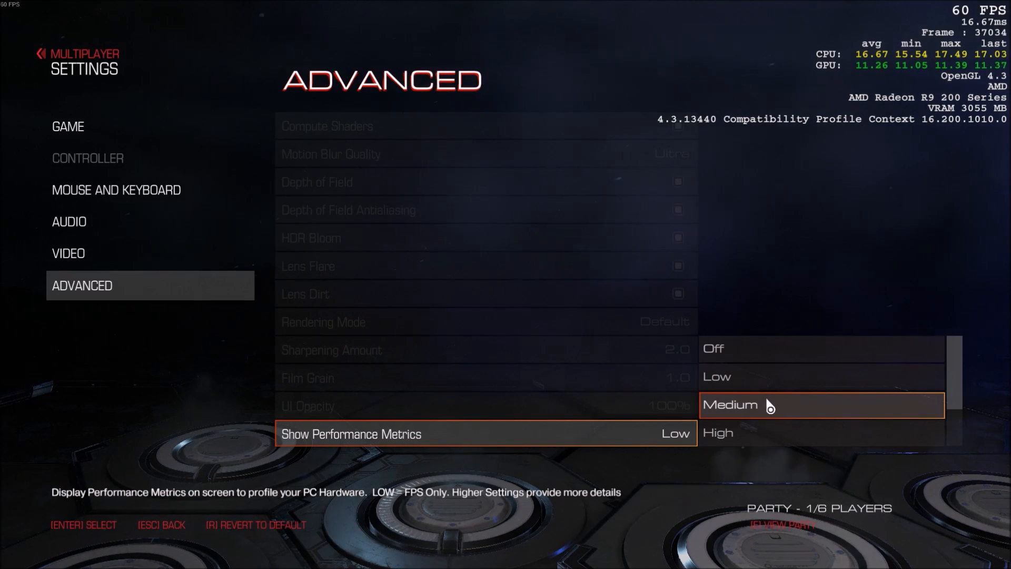
click(717, 432)
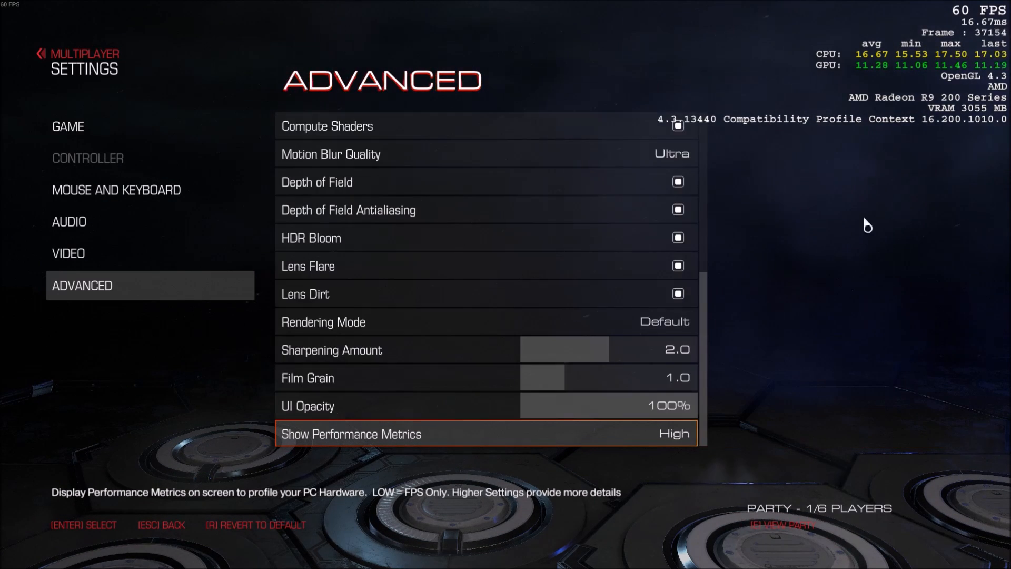
mouse_move(960, 146)
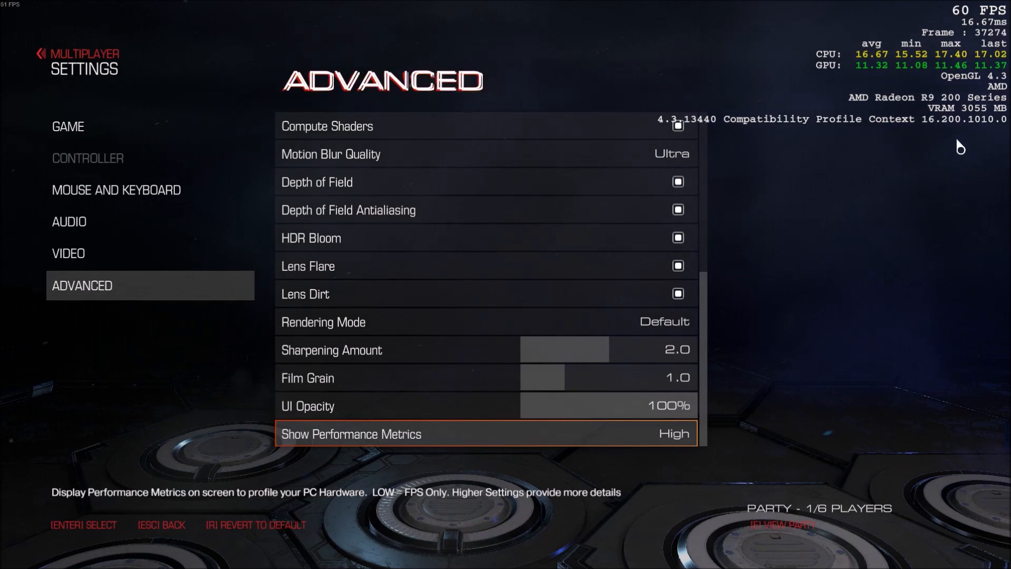
mouse_move(918, 134)
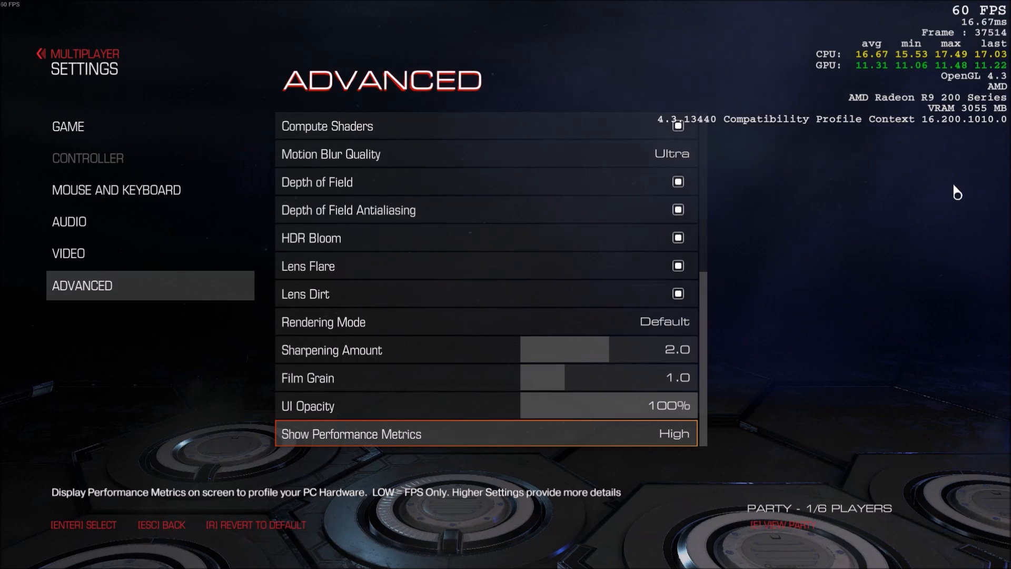
mouse_move(819, 304)
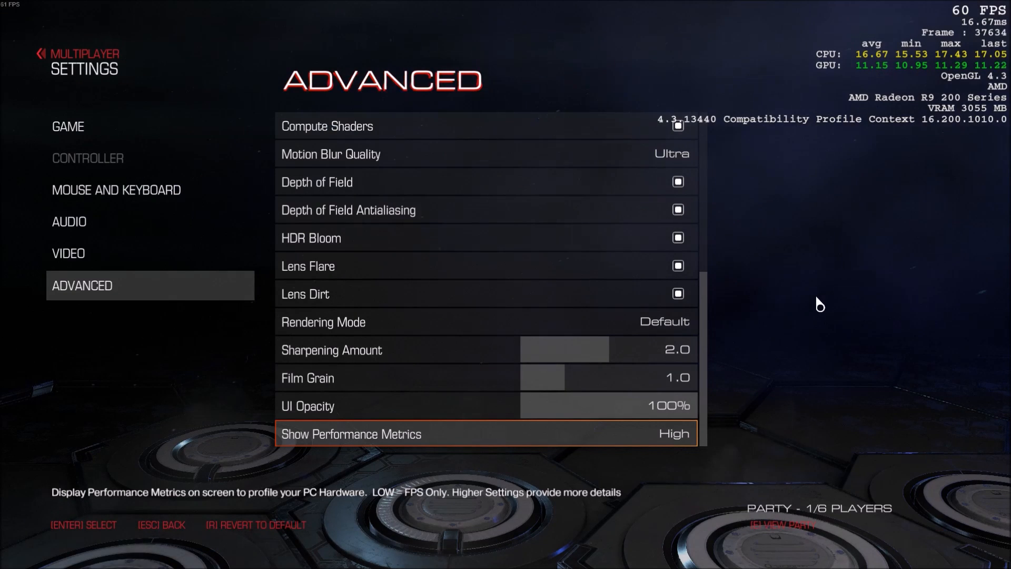
mouse_move(703, 318)
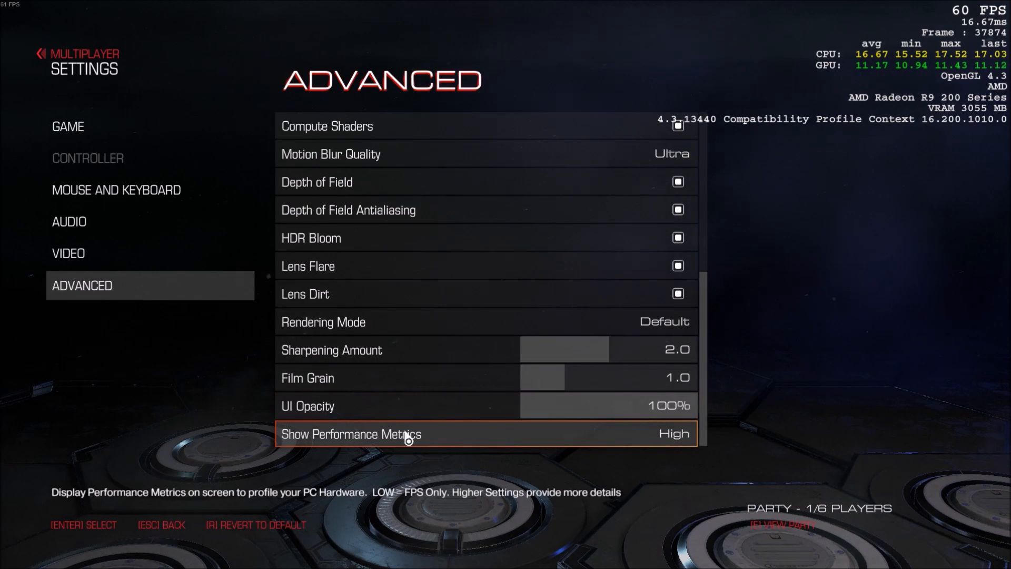
mouse_move(436, 439)
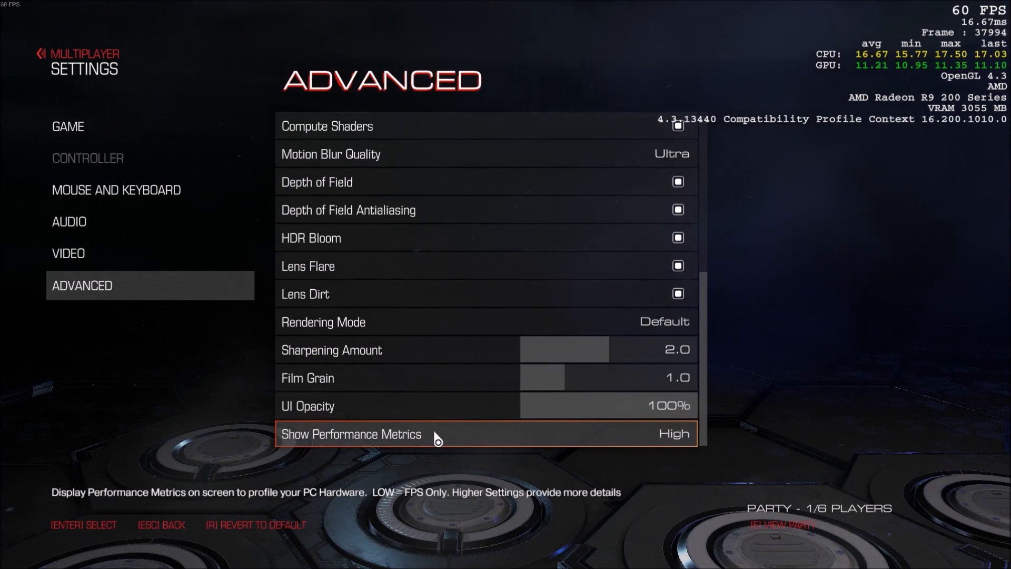